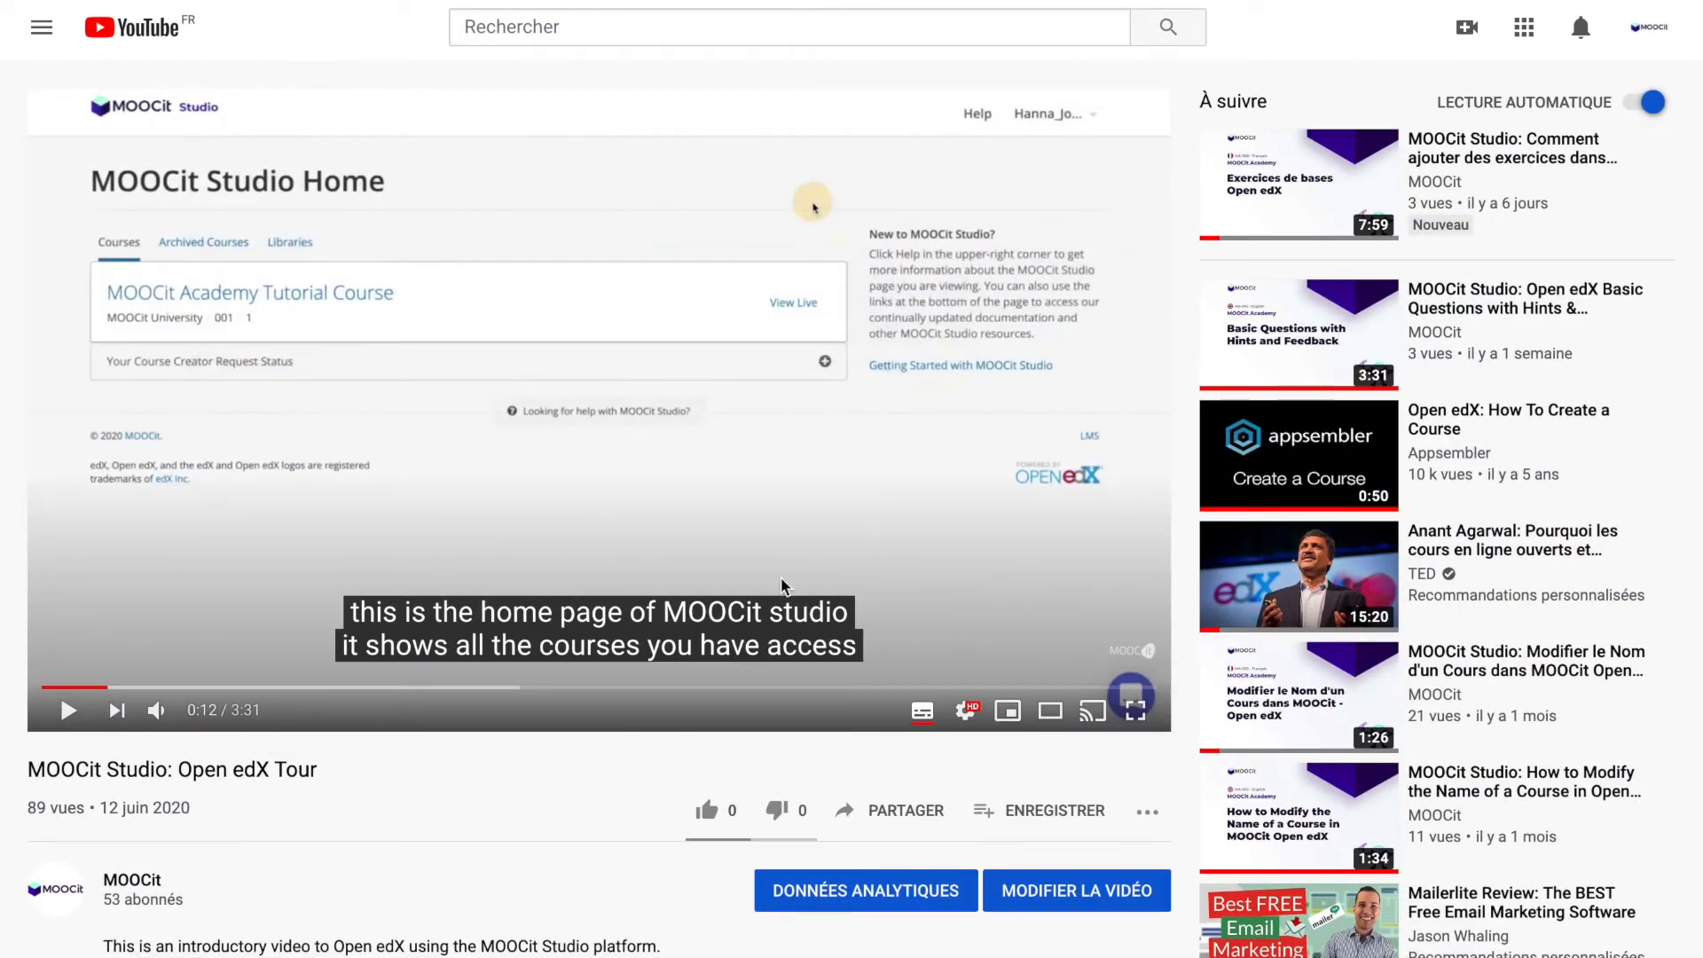
# Copy the youtu.be share link of the MOOCit Studio: Open edX Tour video
pyautogui.click(889, 811)
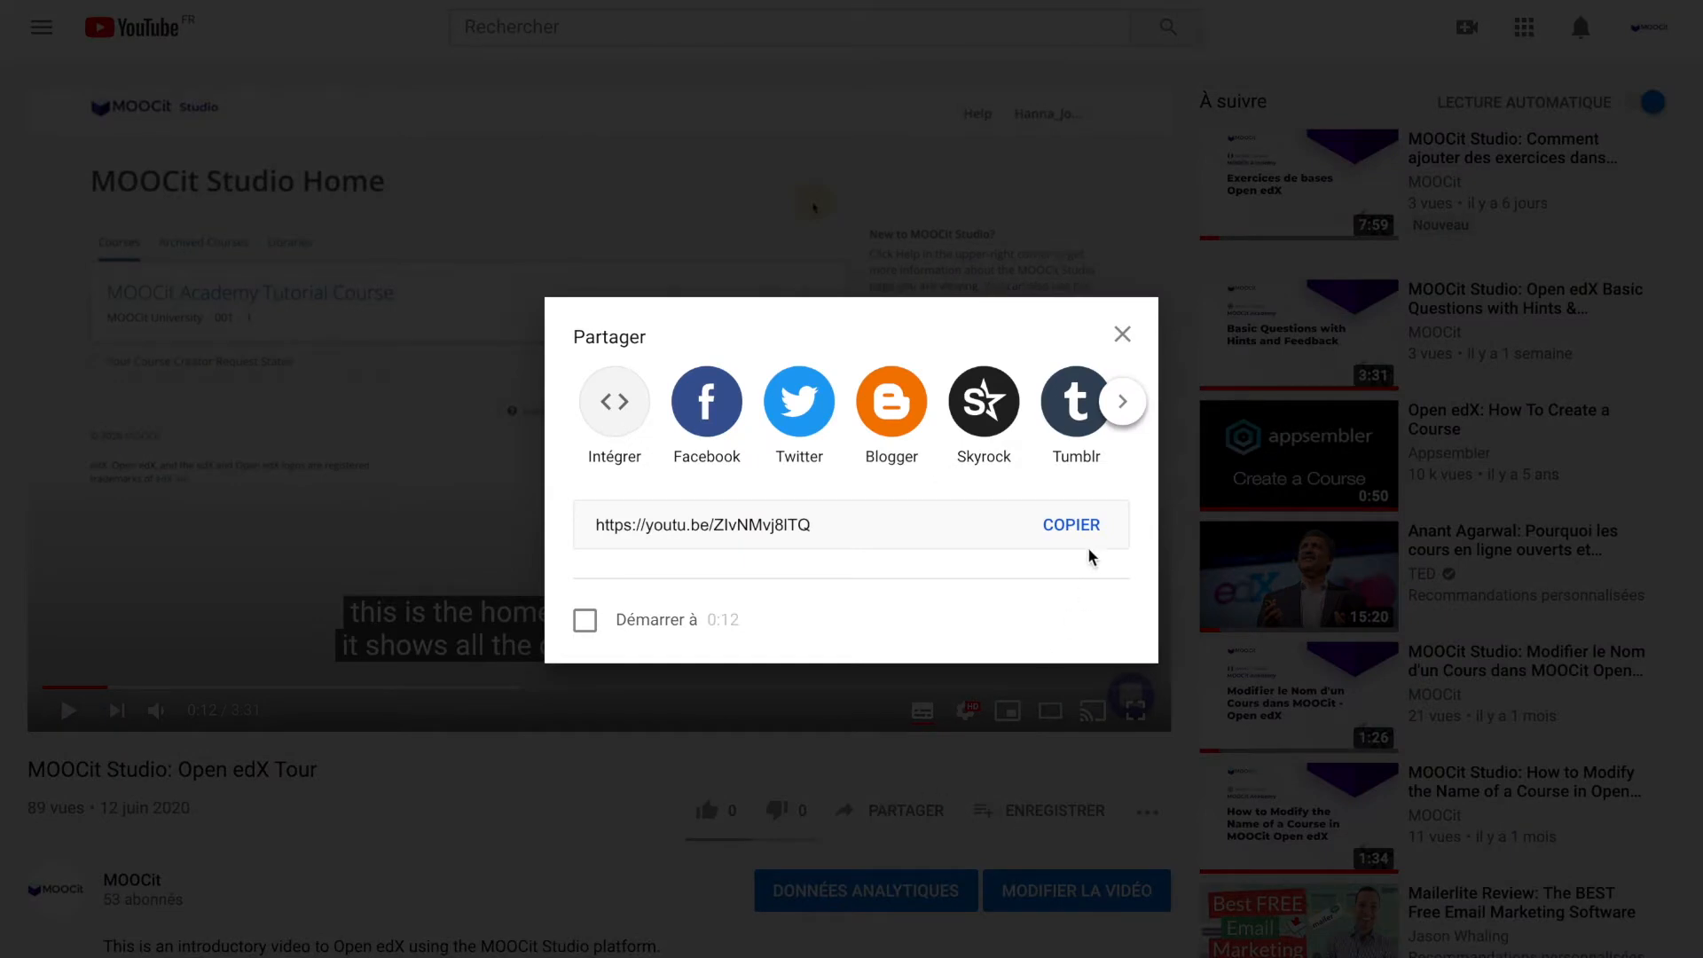
pyautogui.click(1070, 525)
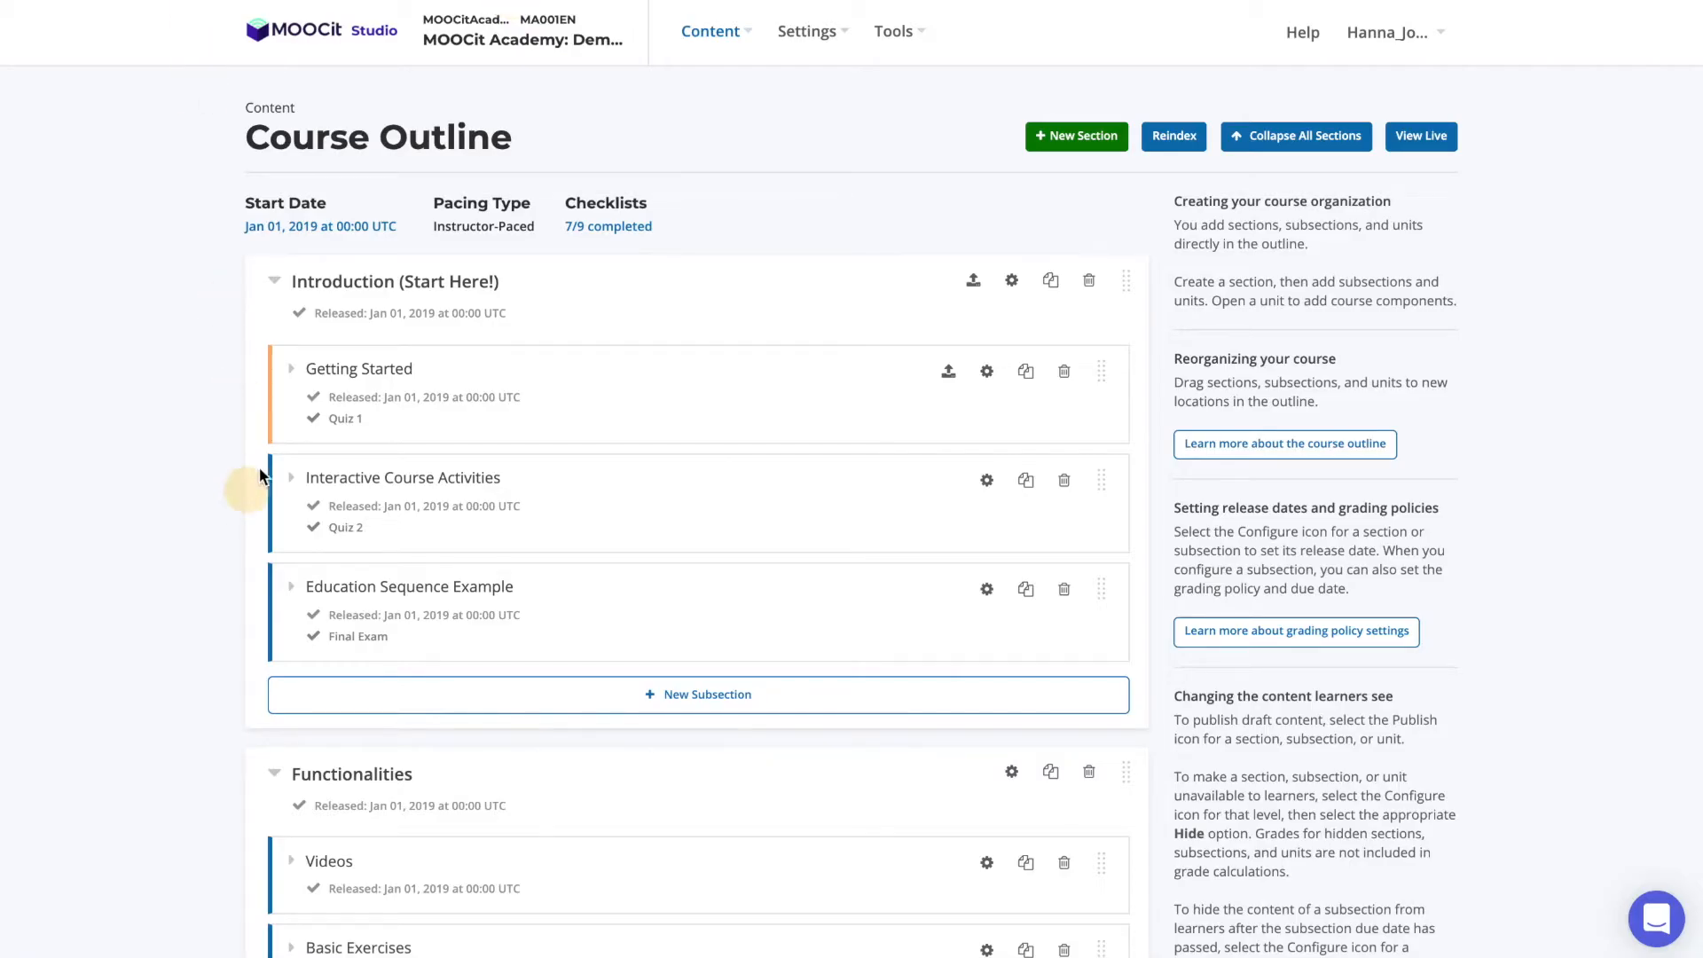
# Add a Video component to the Example unit under Getting Started
pyautogui.click(291, 369)
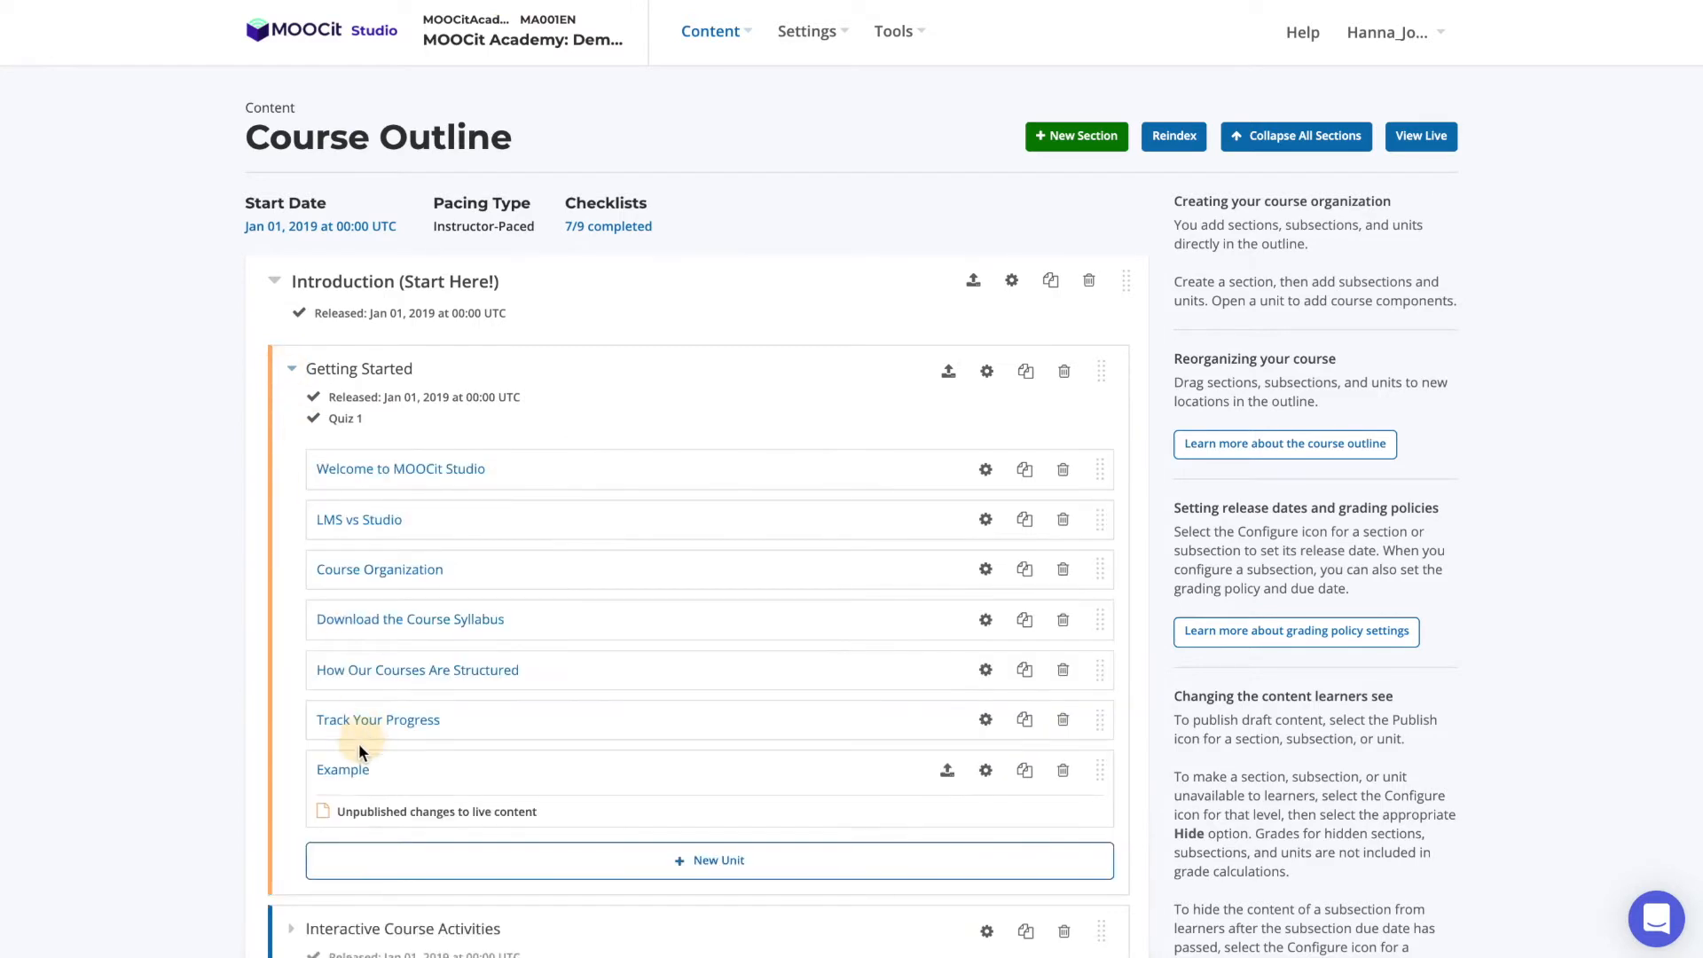
pyautogui.click(342, 768)
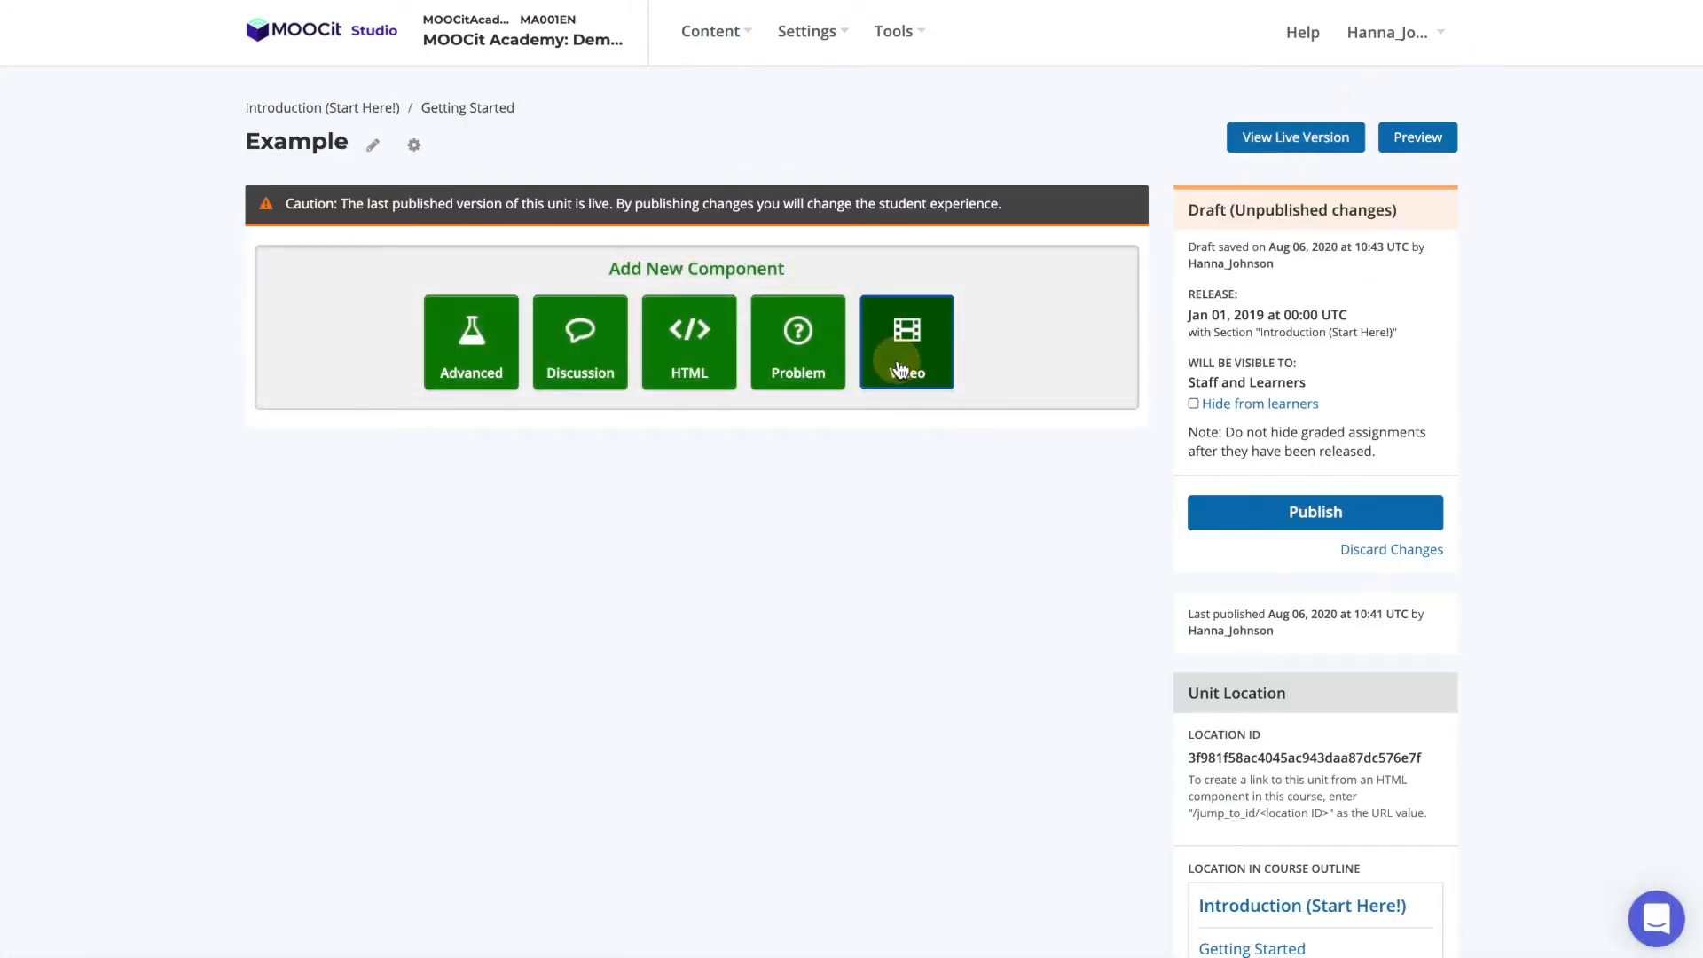
pyautogui.click(906, 342)
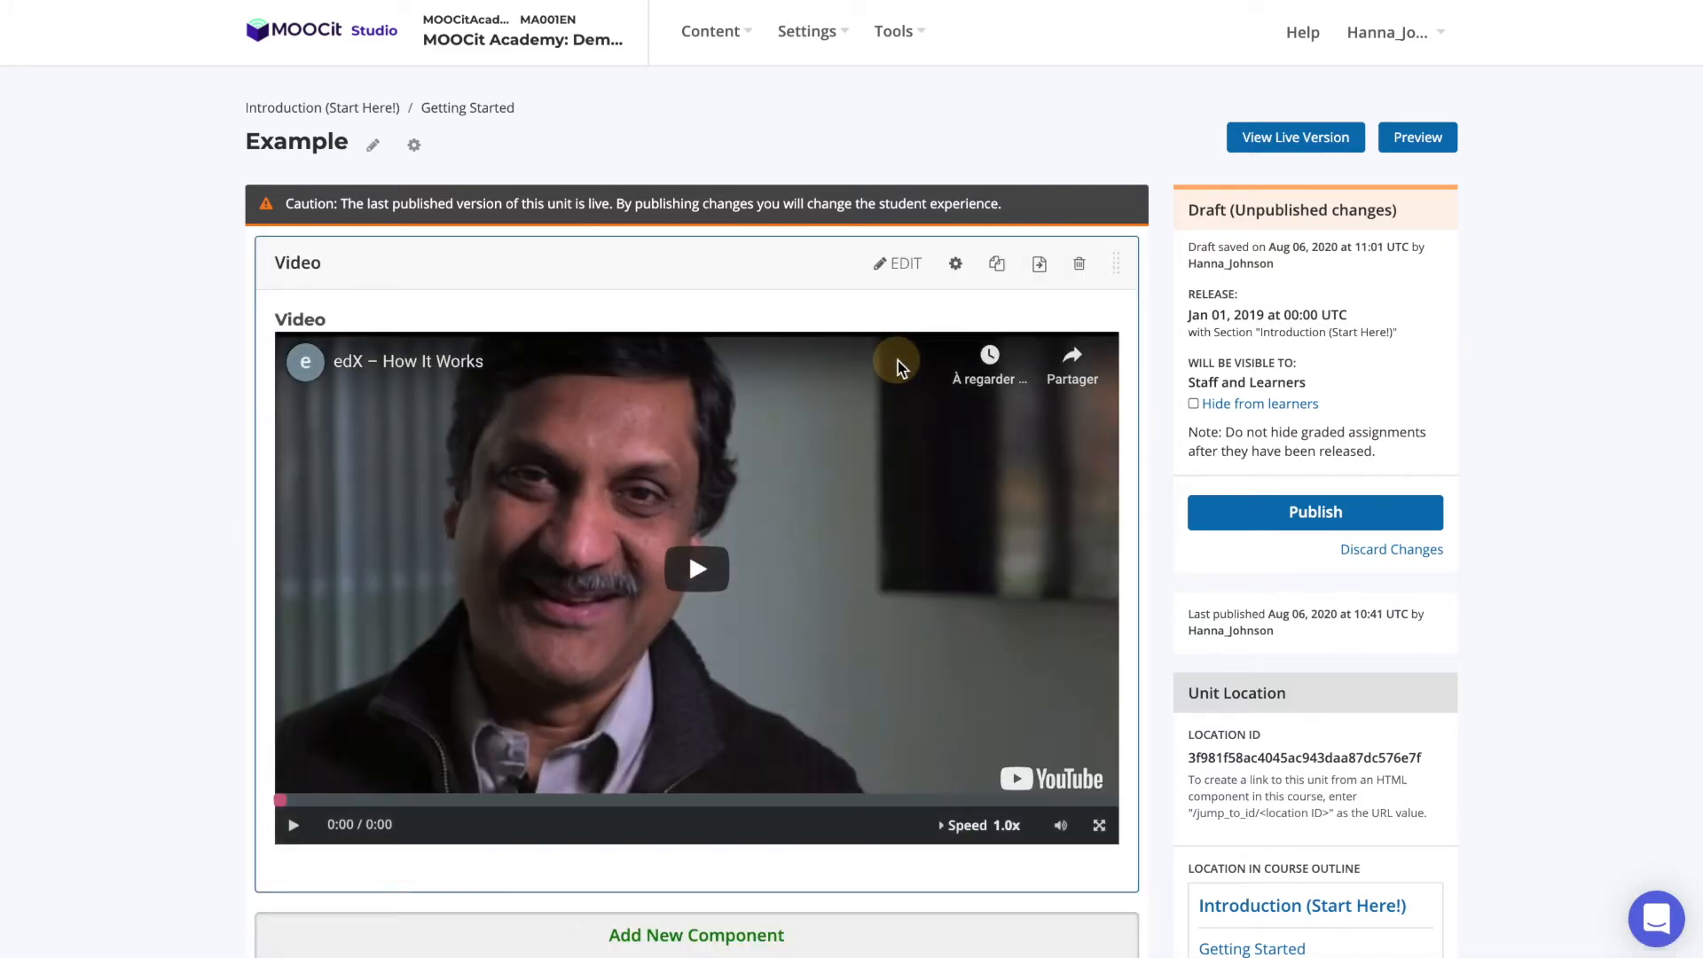
pyautogui.moveTo(912, 293)
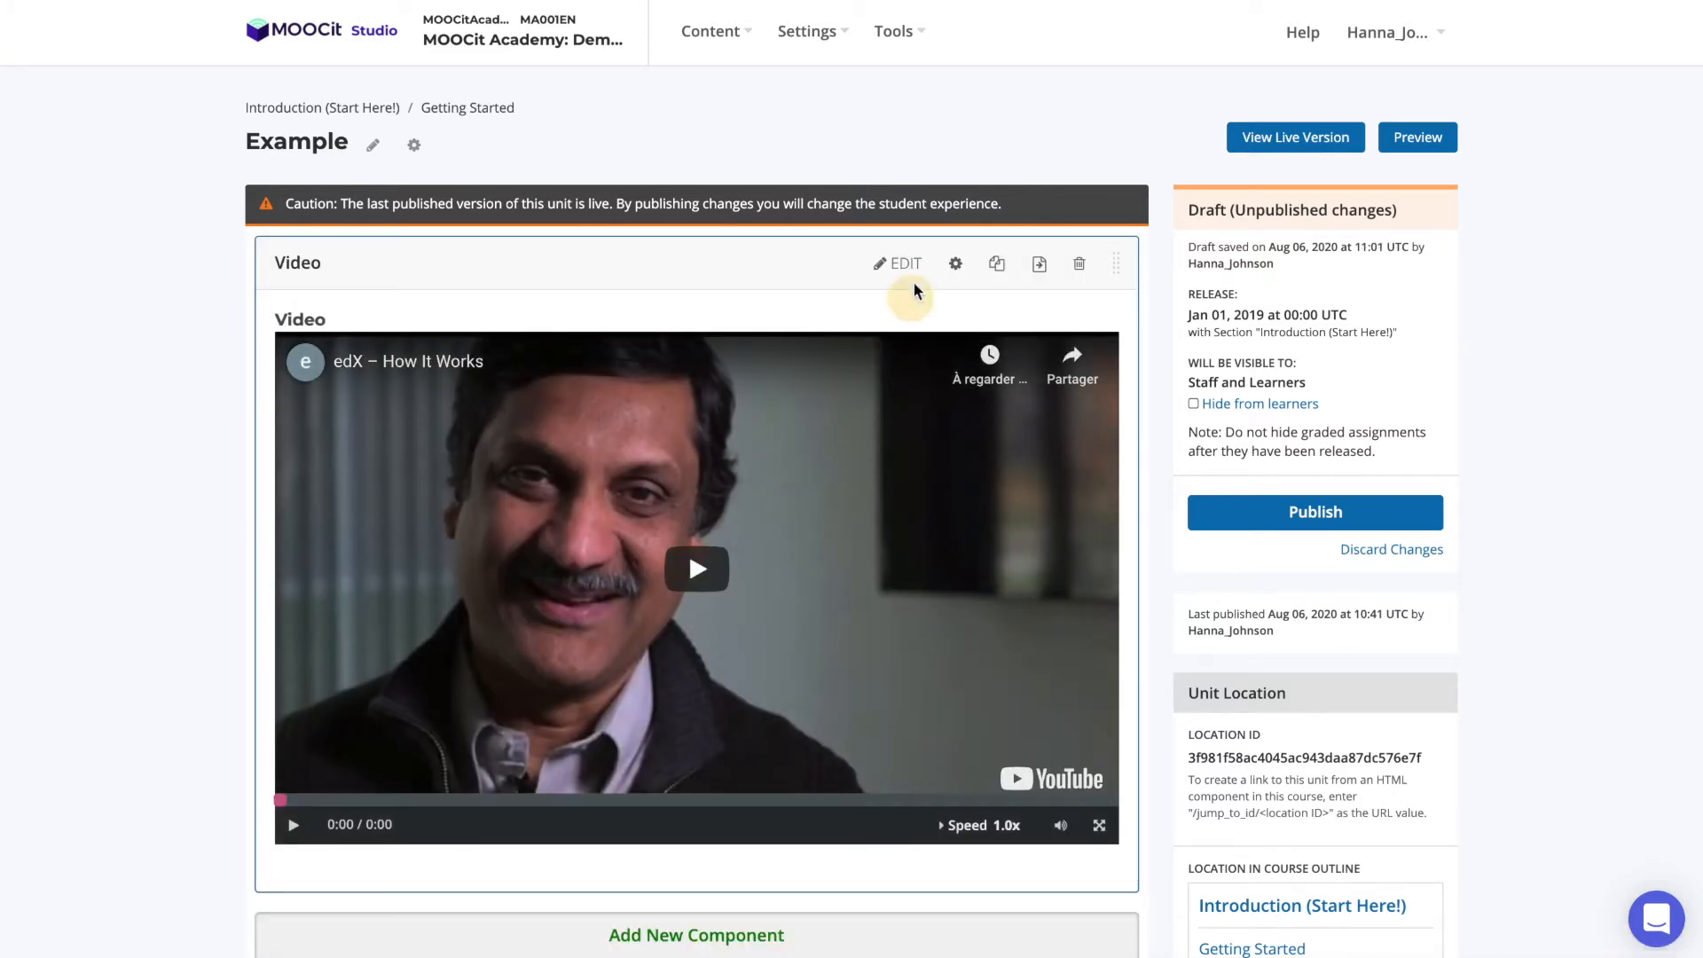
# Set the video's Component Display Name to 'New. Video Title'
pyautogui.click(898, 263)
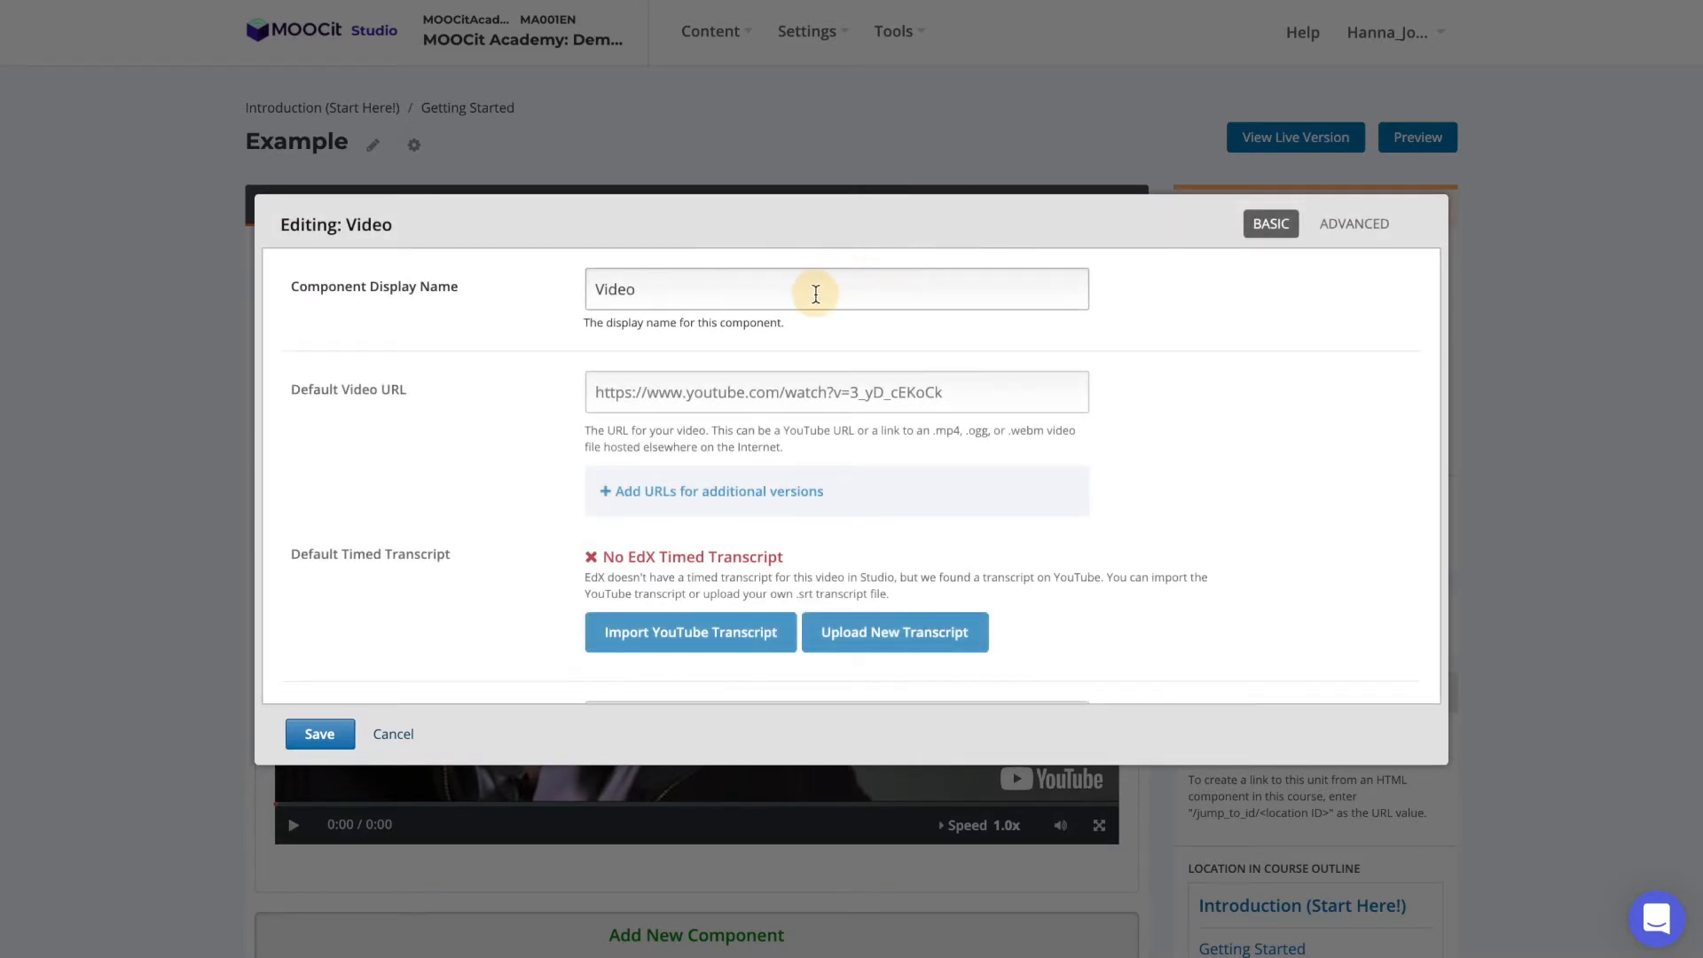
pyautogui.write('New')
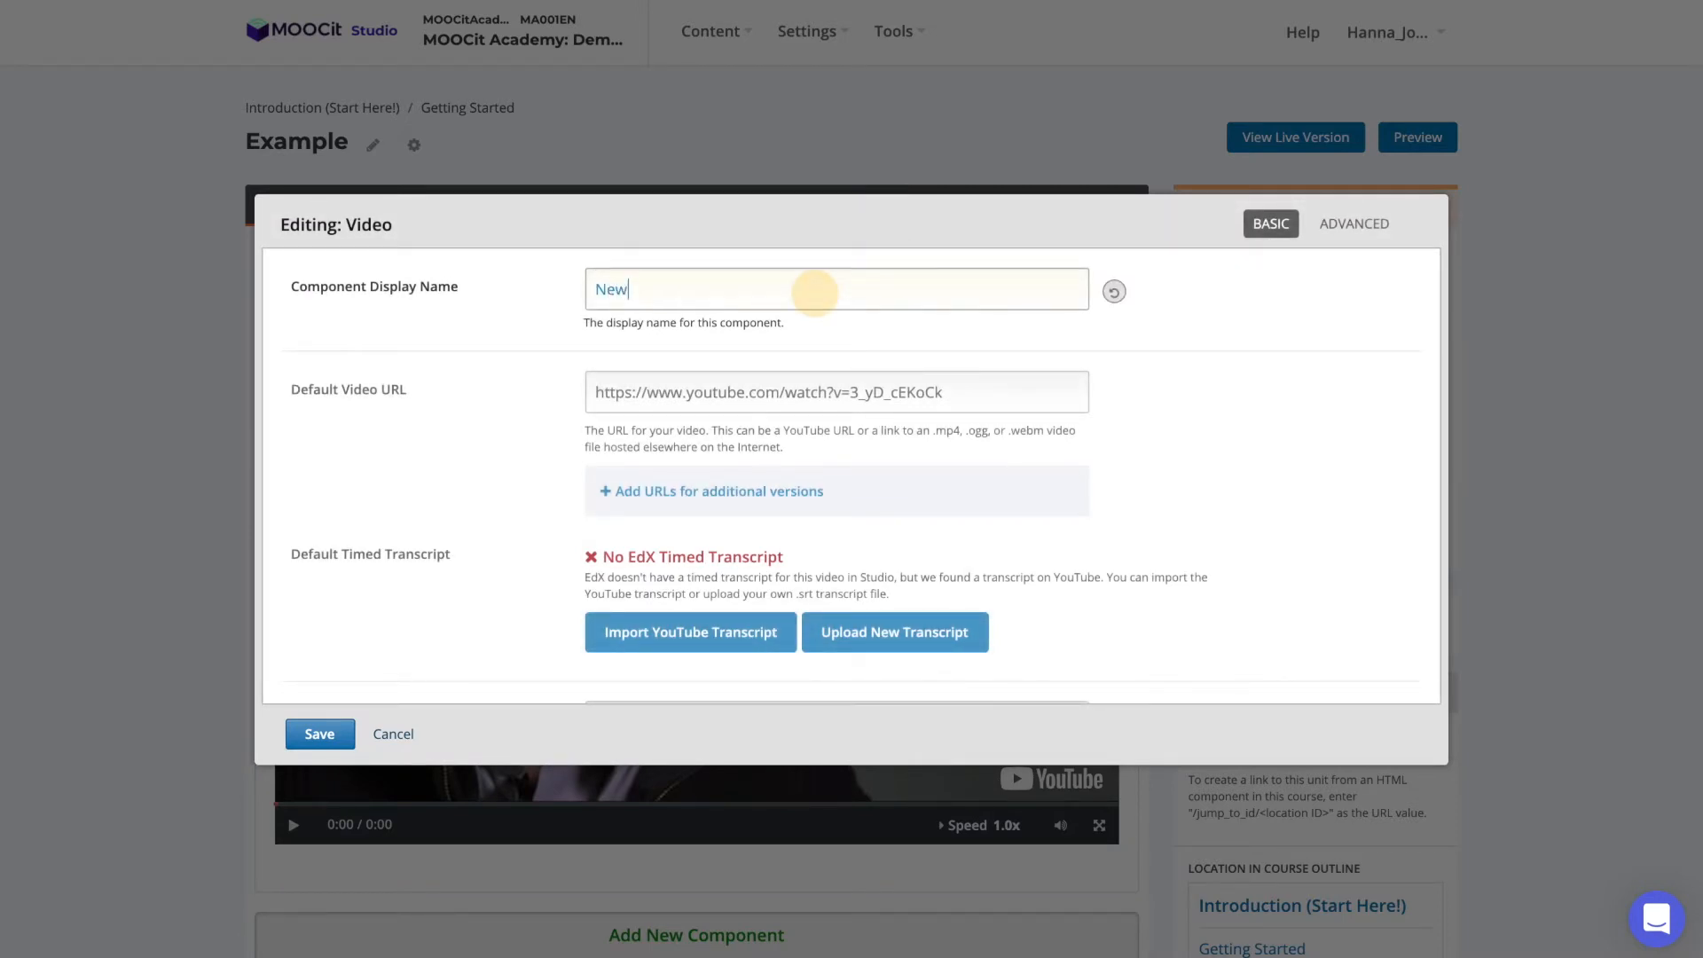
pyautogui.write('. Video Titl')
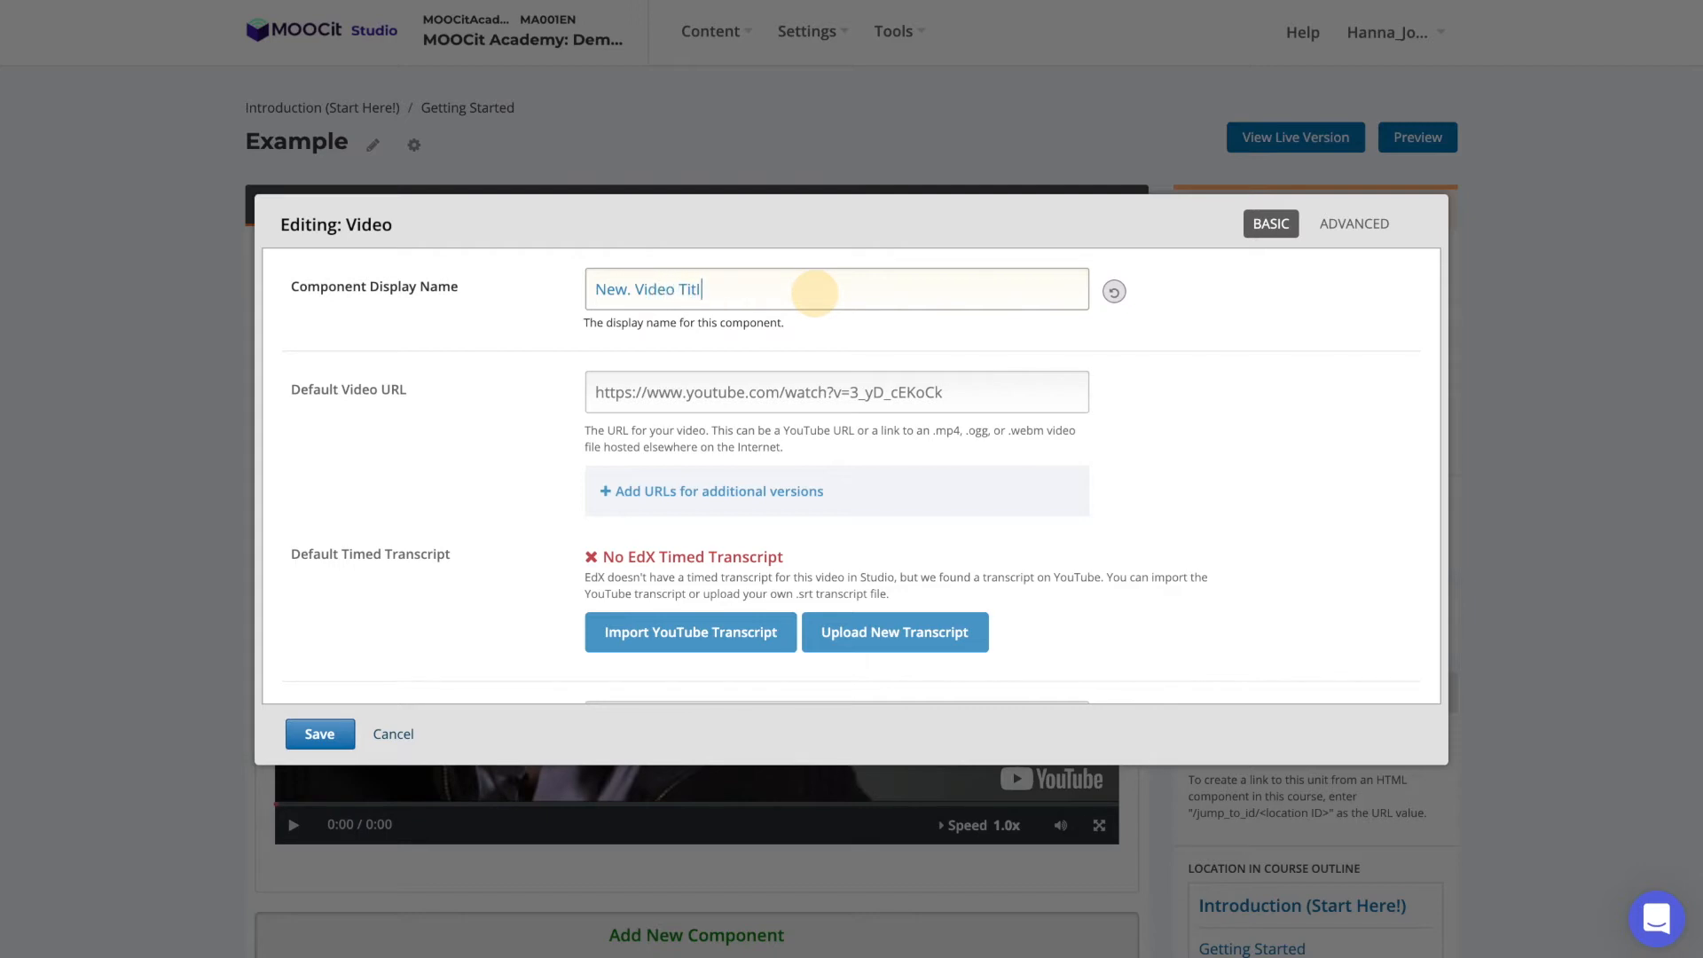
pyautogui.write('e')
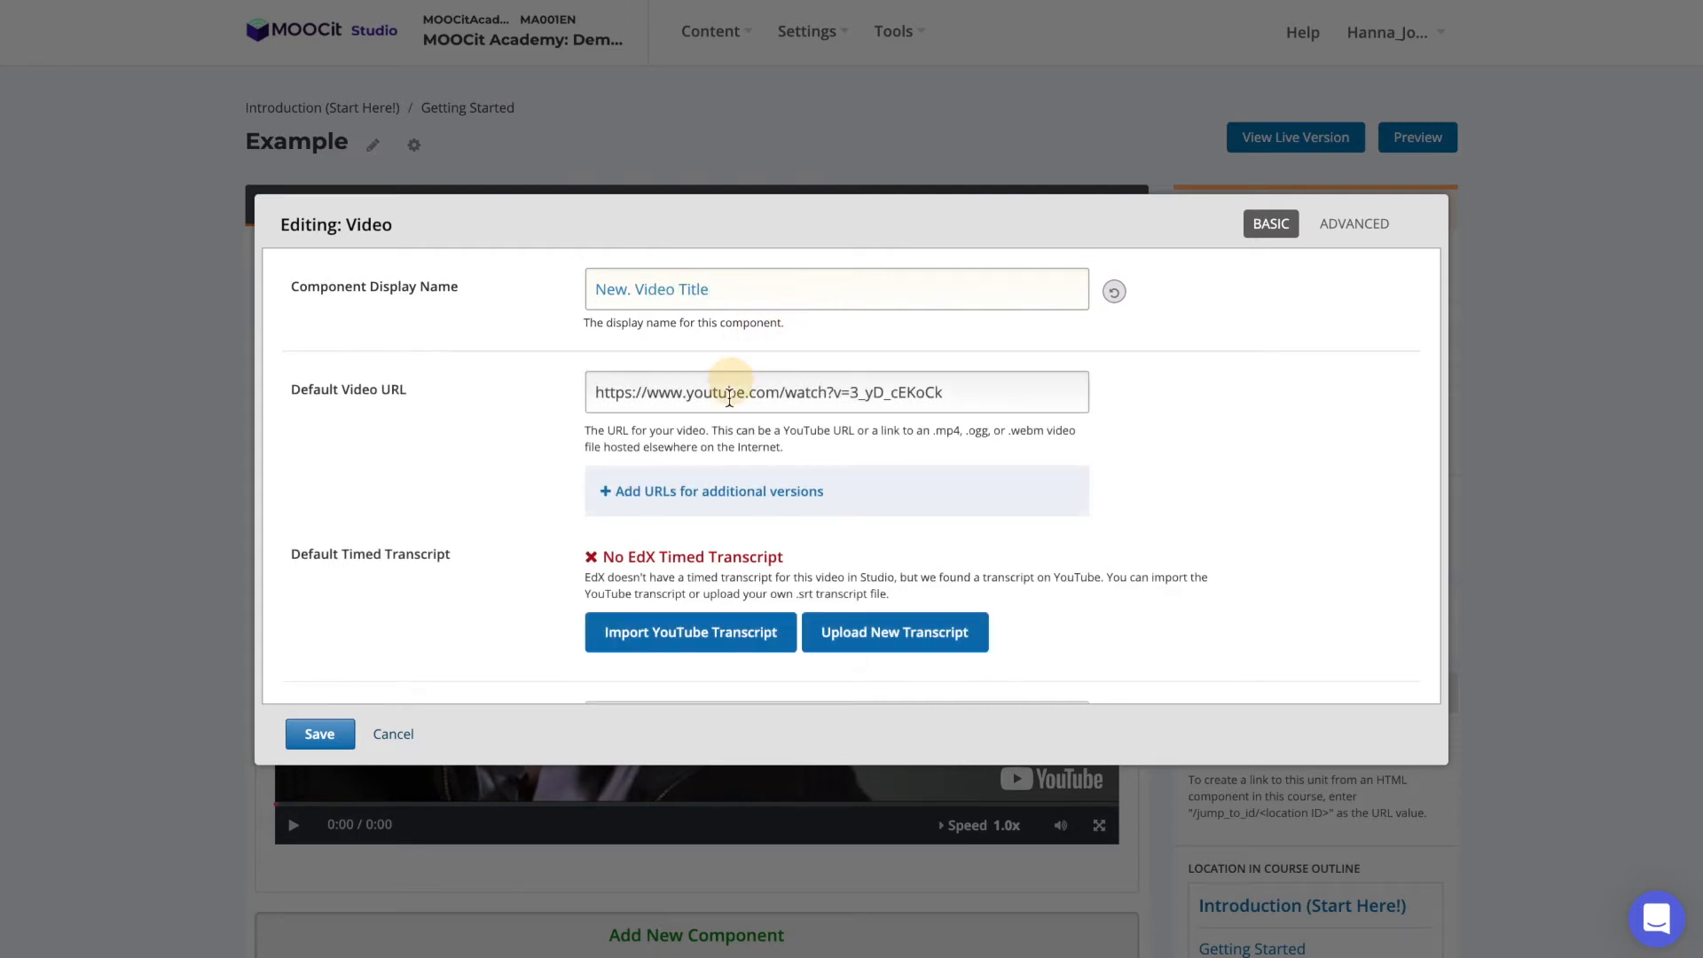
# Replace the Default Video URL with the youtu.be link and import its YouTube transcript
pyautogui.tripleClick(768, 392)
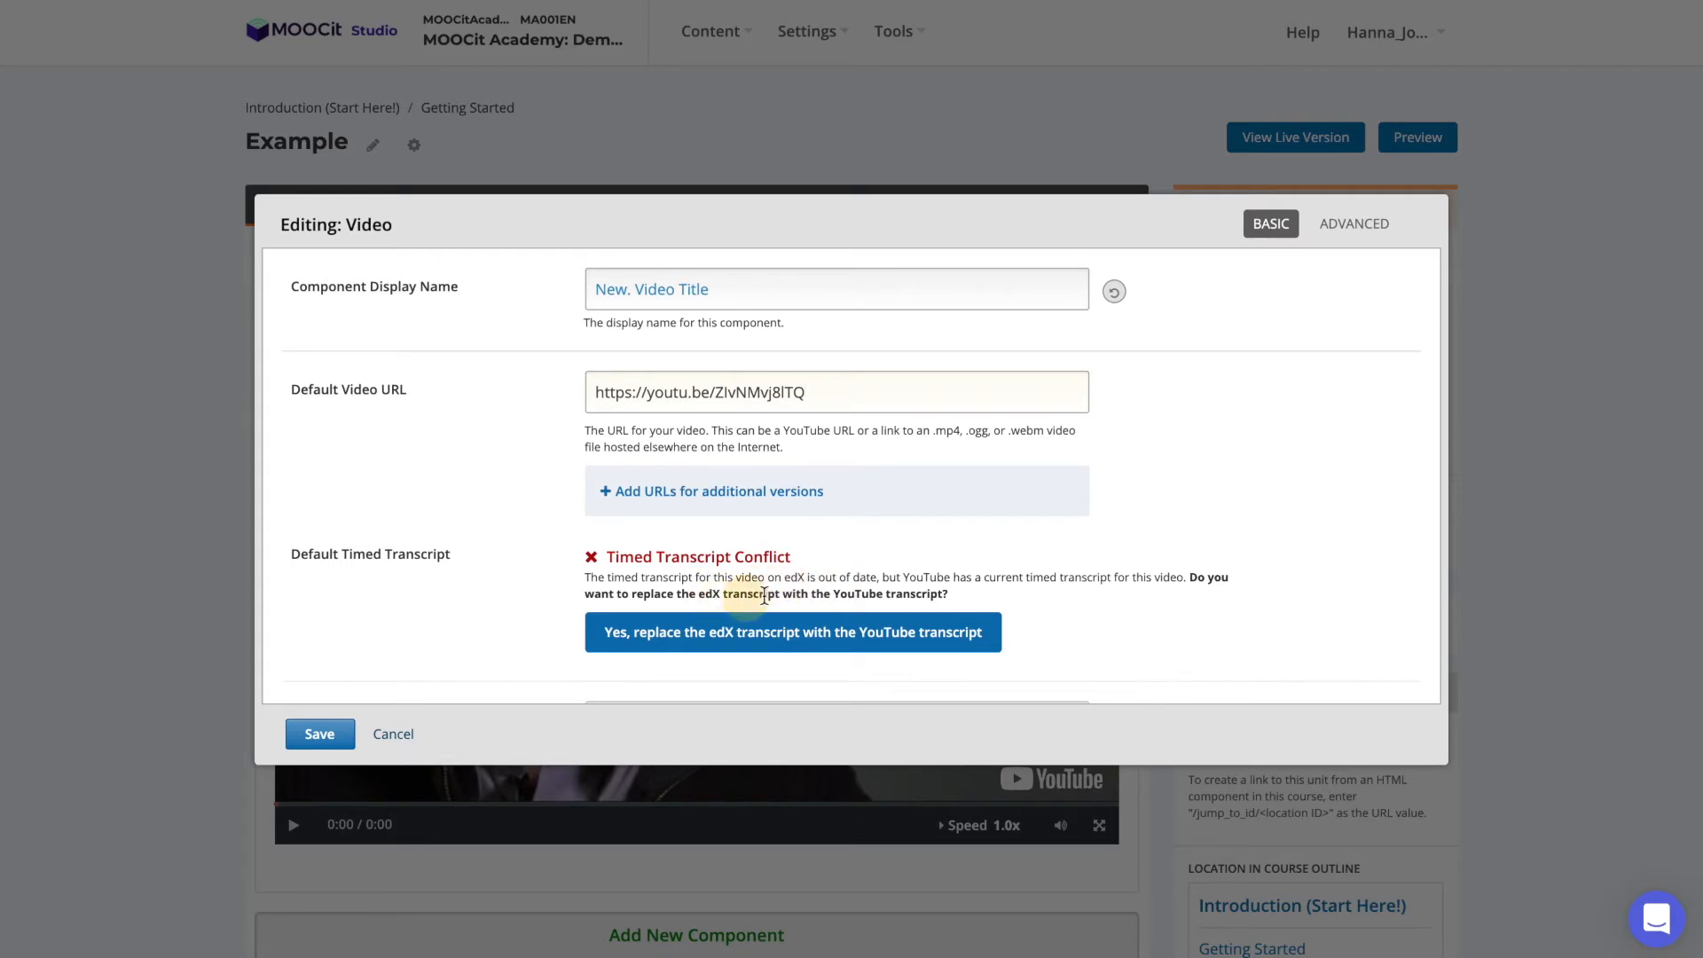
pyautogui.scroll(-3)
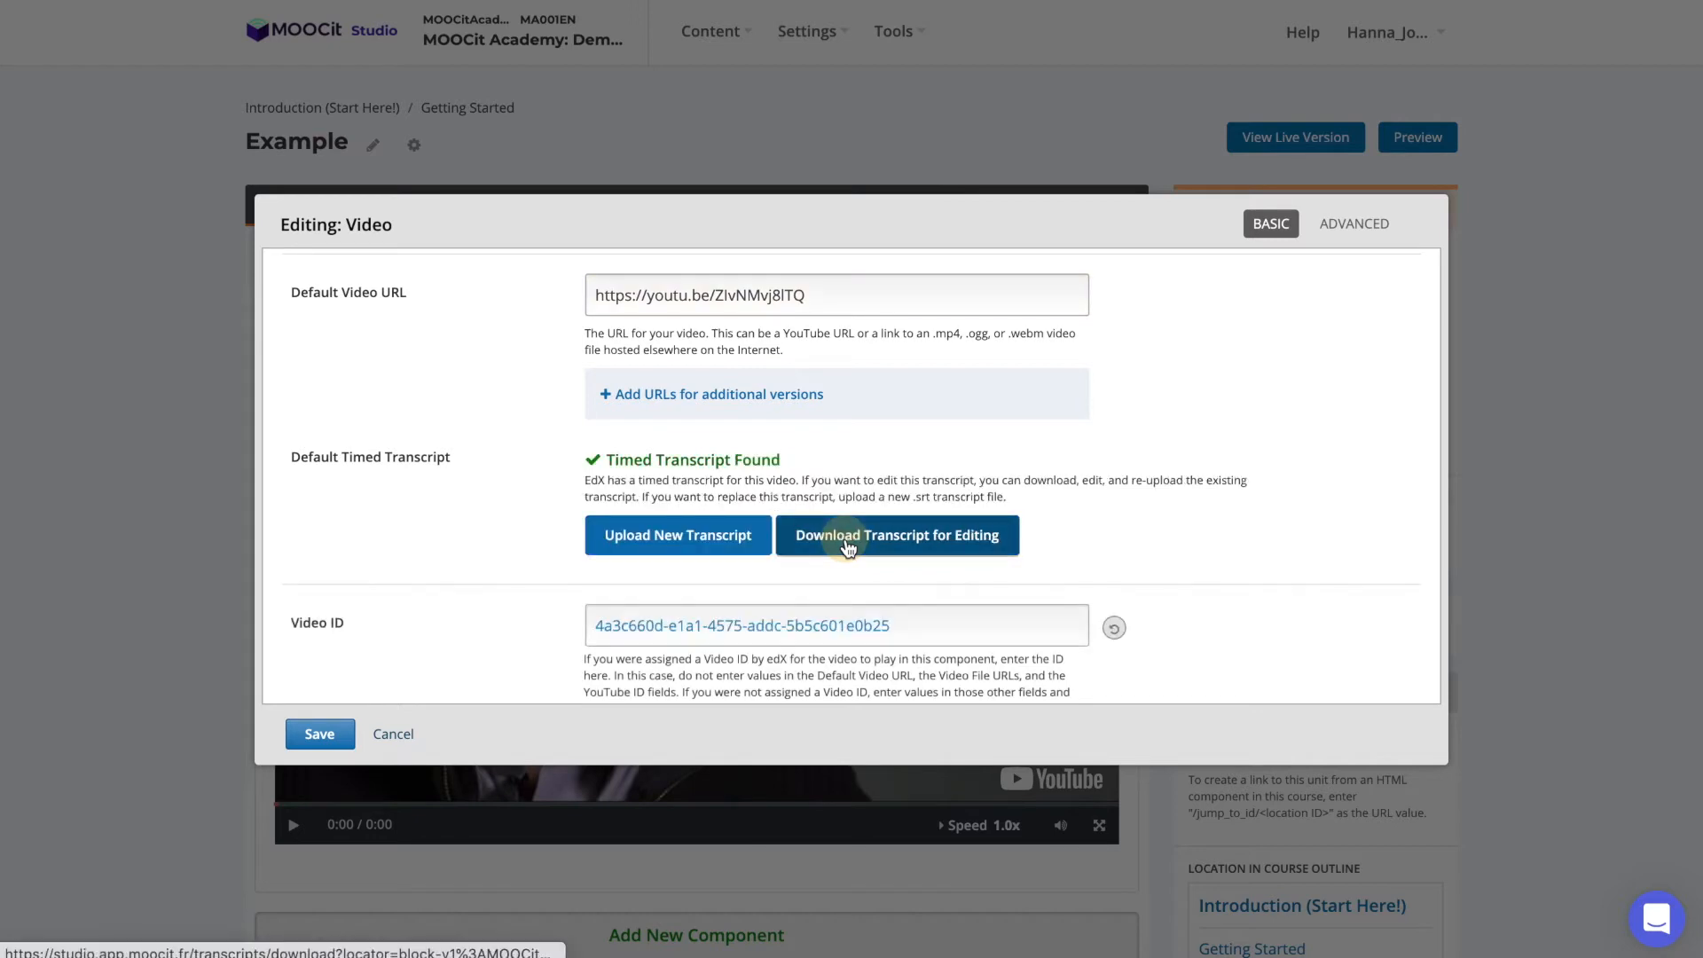
pyautogui.moveTo(676, 534)
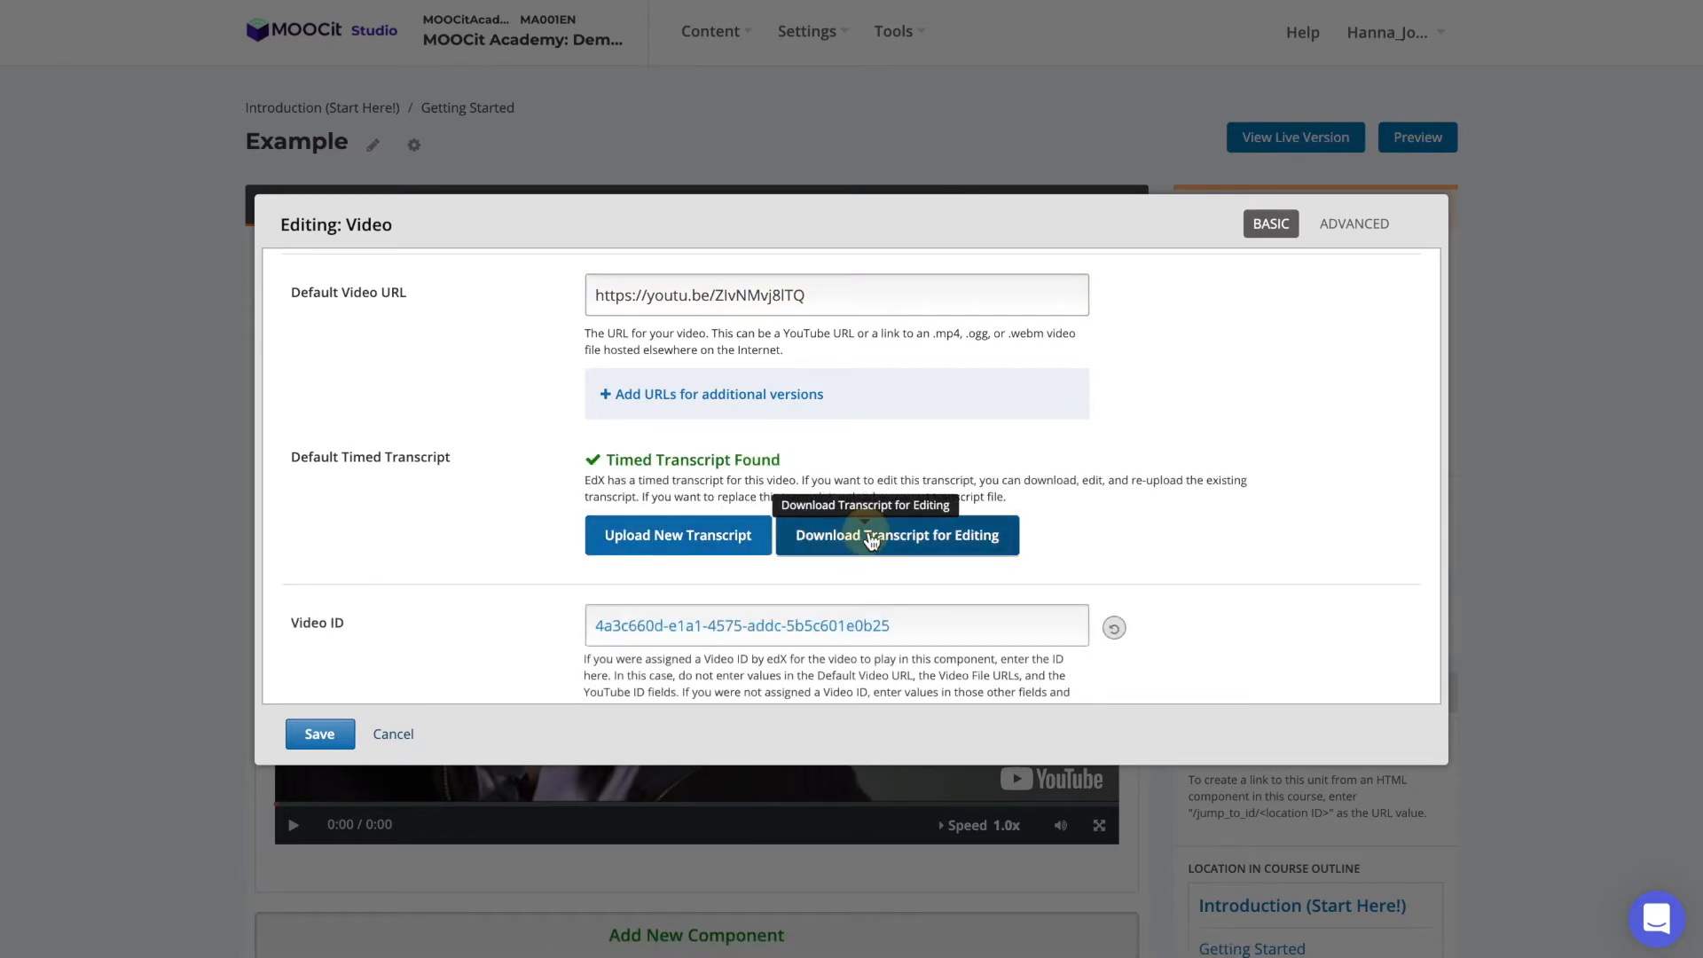
pyautogui.click(896, 534)
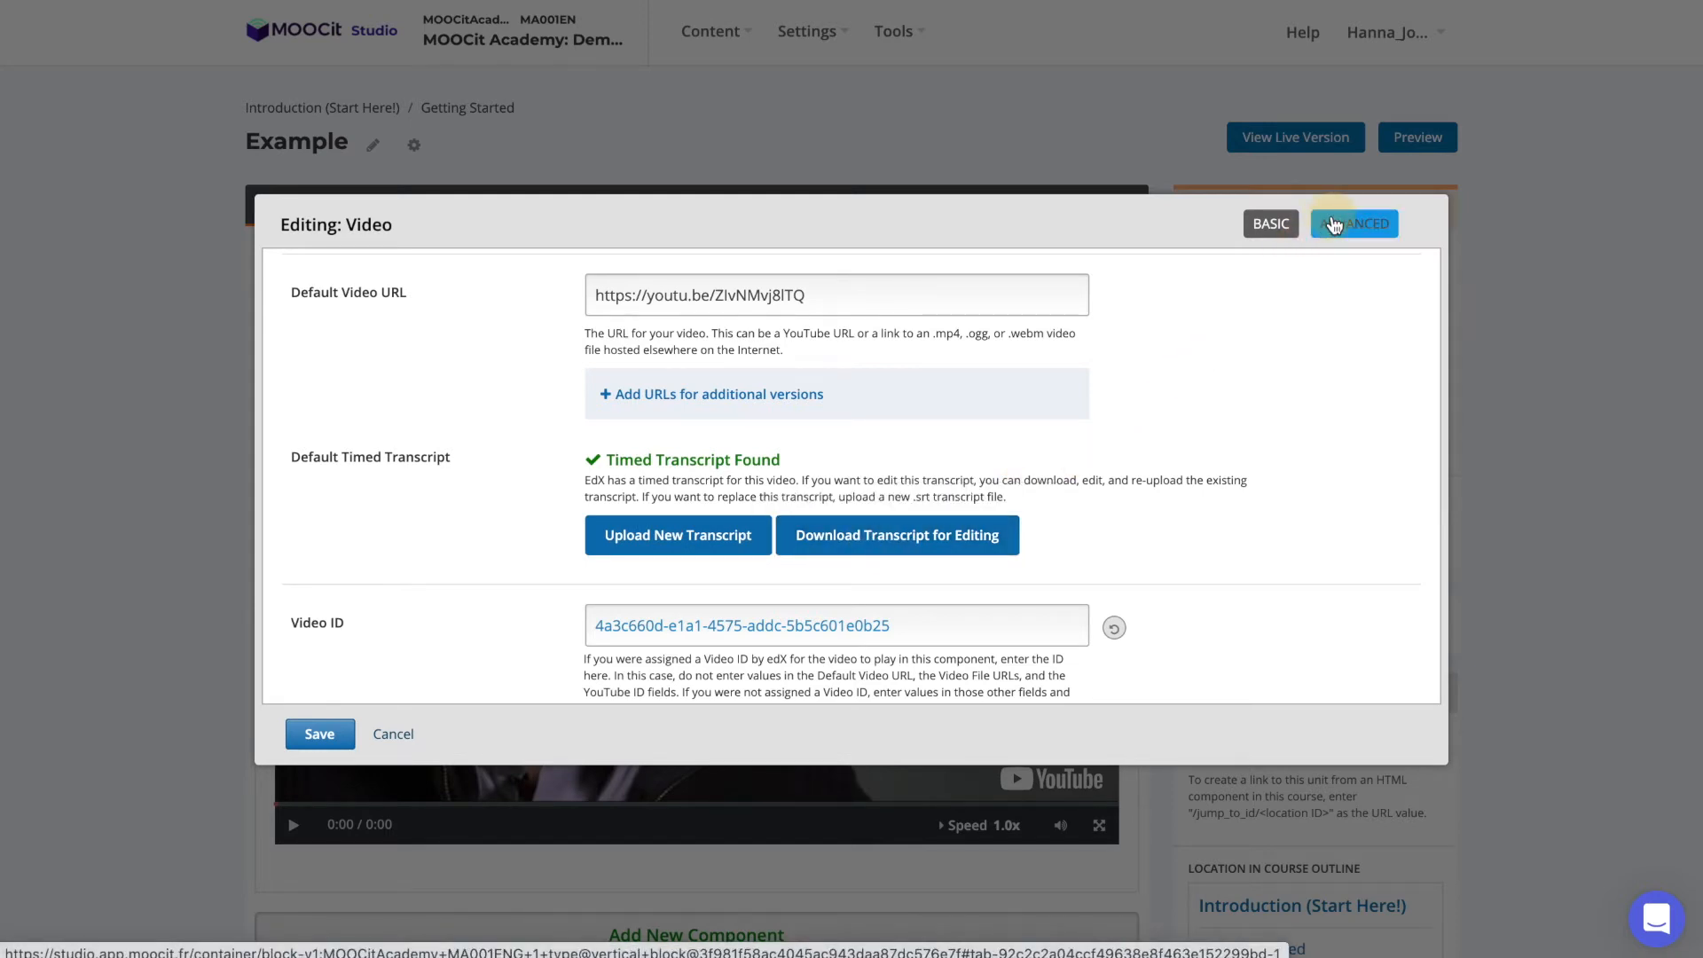
# In Advanced settings, allow students to download the transcript
pyautogui.click(1354, 223)
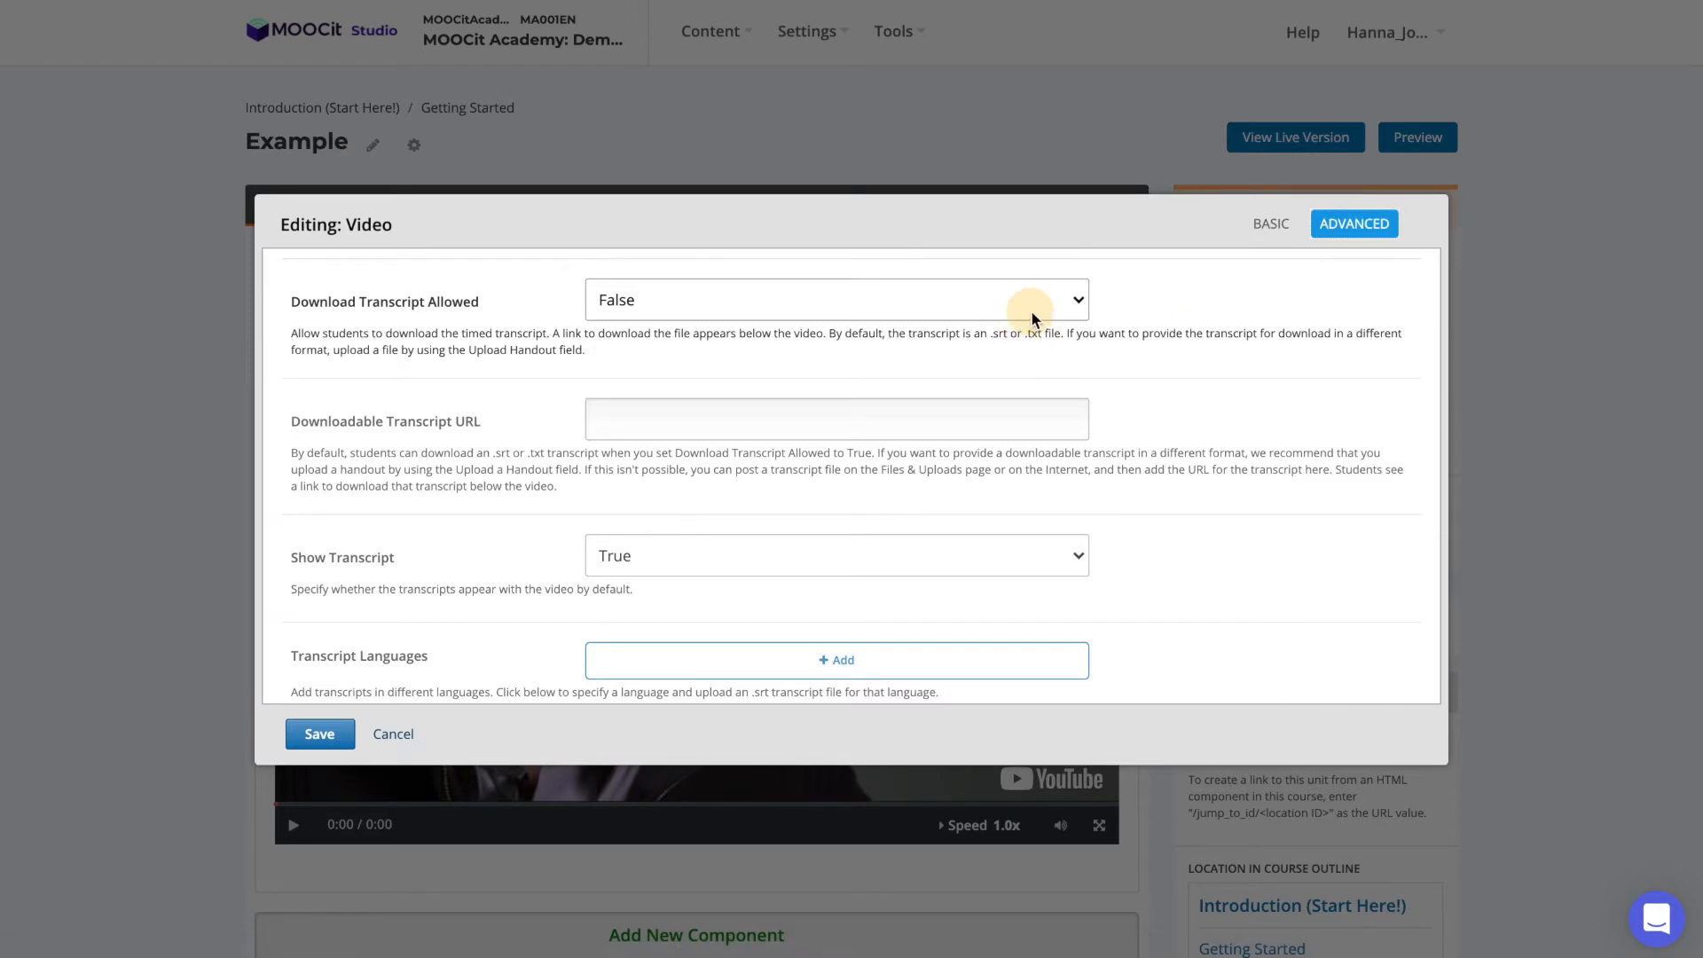
pyautogui.click(834, 299)
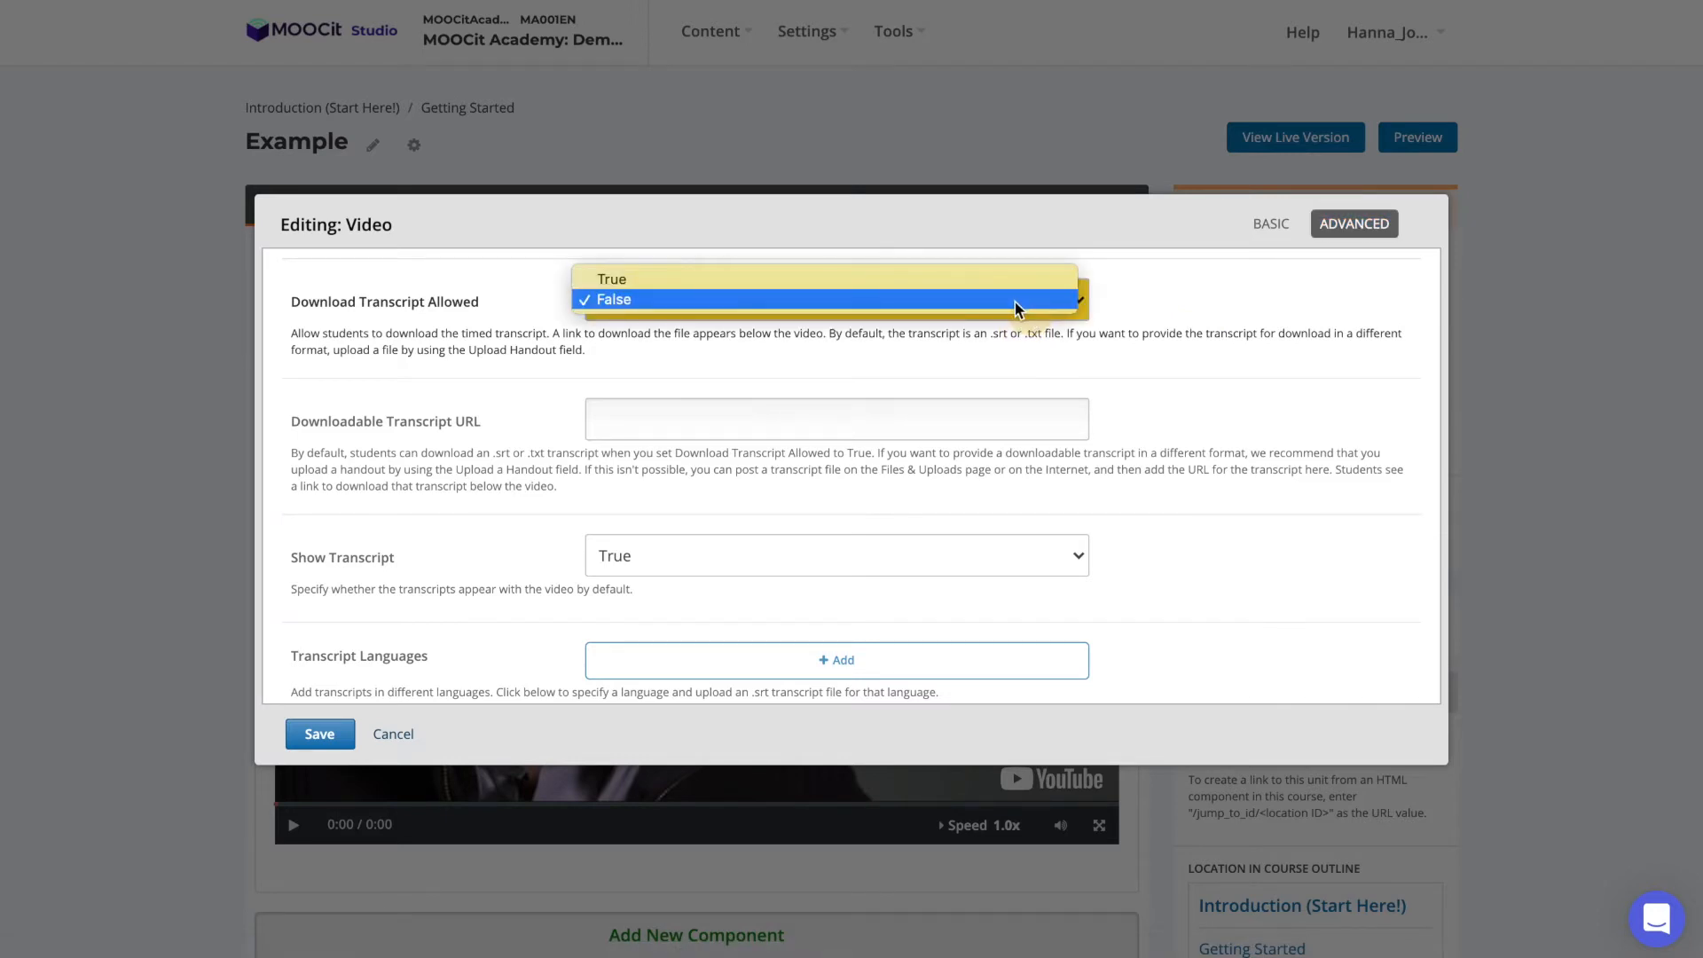
pyautogui.click(612, 279)
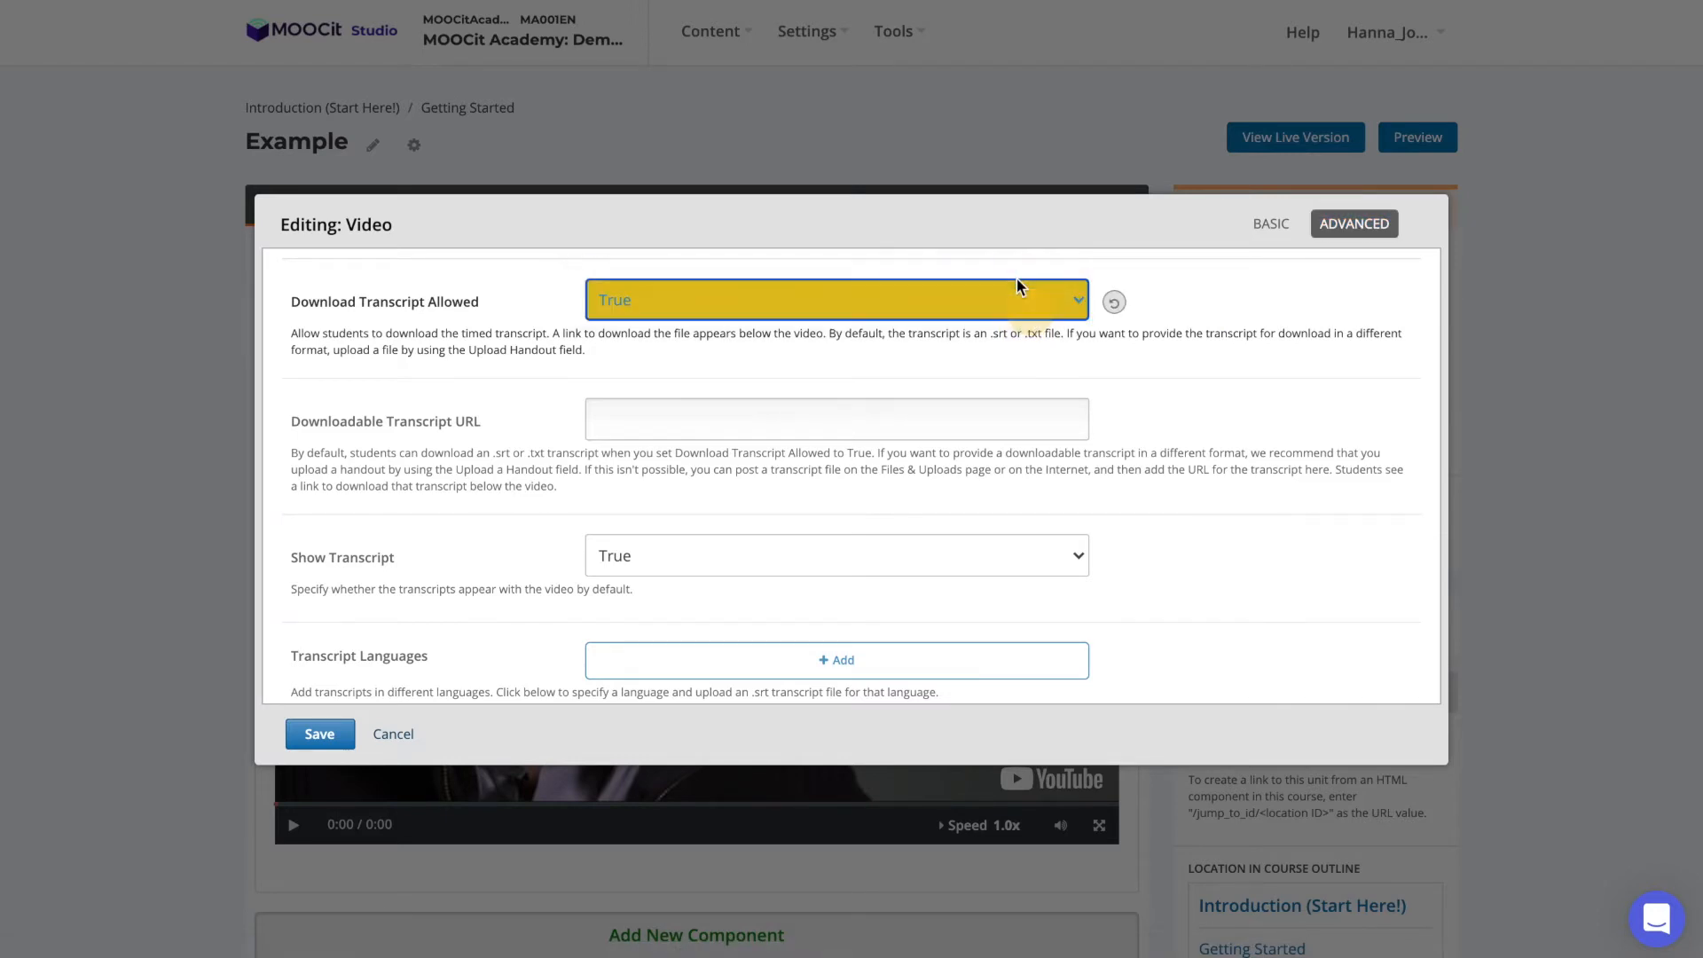
pyautogui.moveTo(1024, 556)
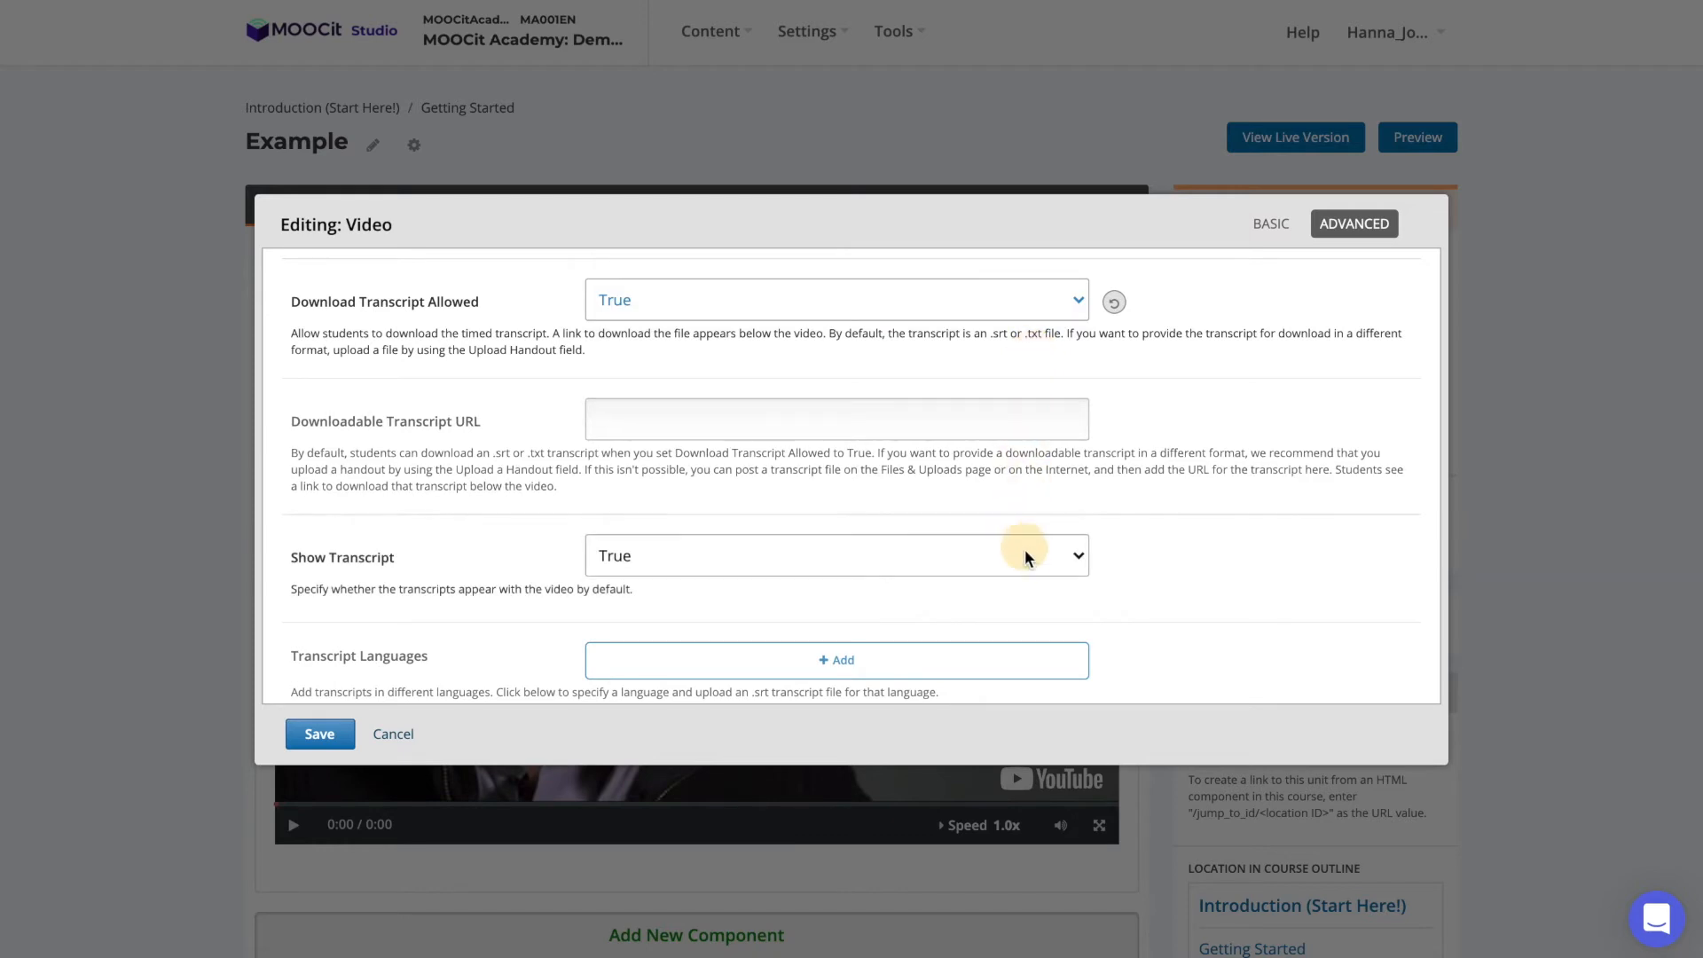
# Keep transcripts shown by default and move down to the Upload Handout option
pyautogui.click(835, 556)
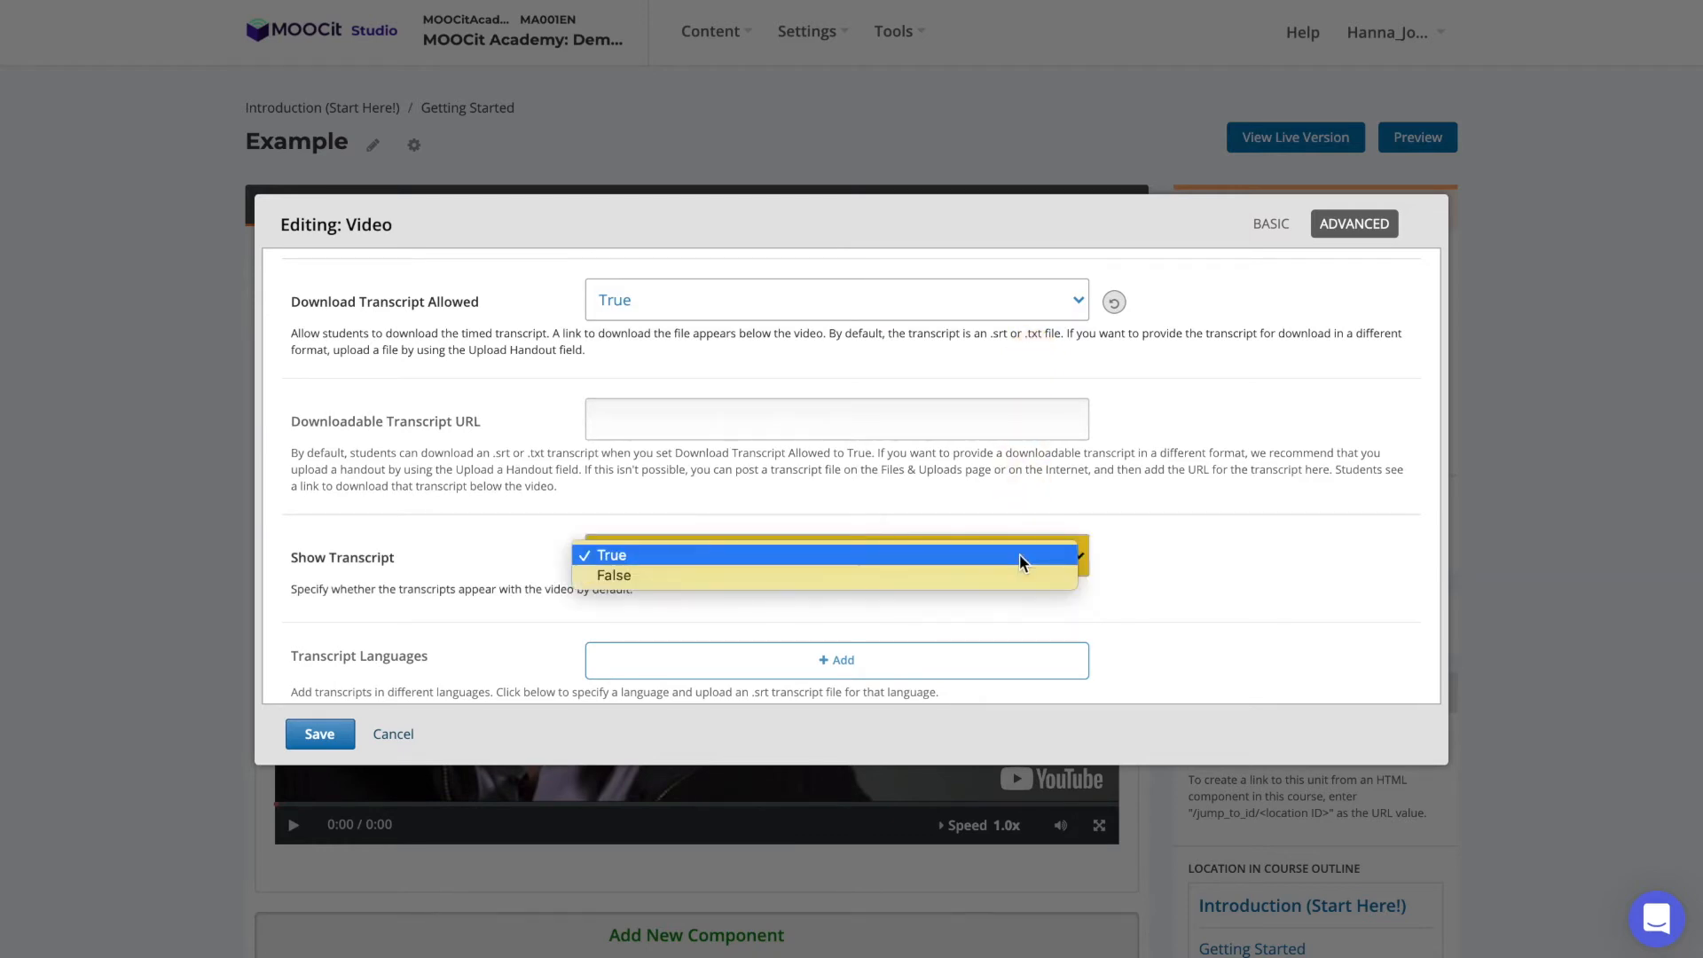
pyautogui.click(610, 555)
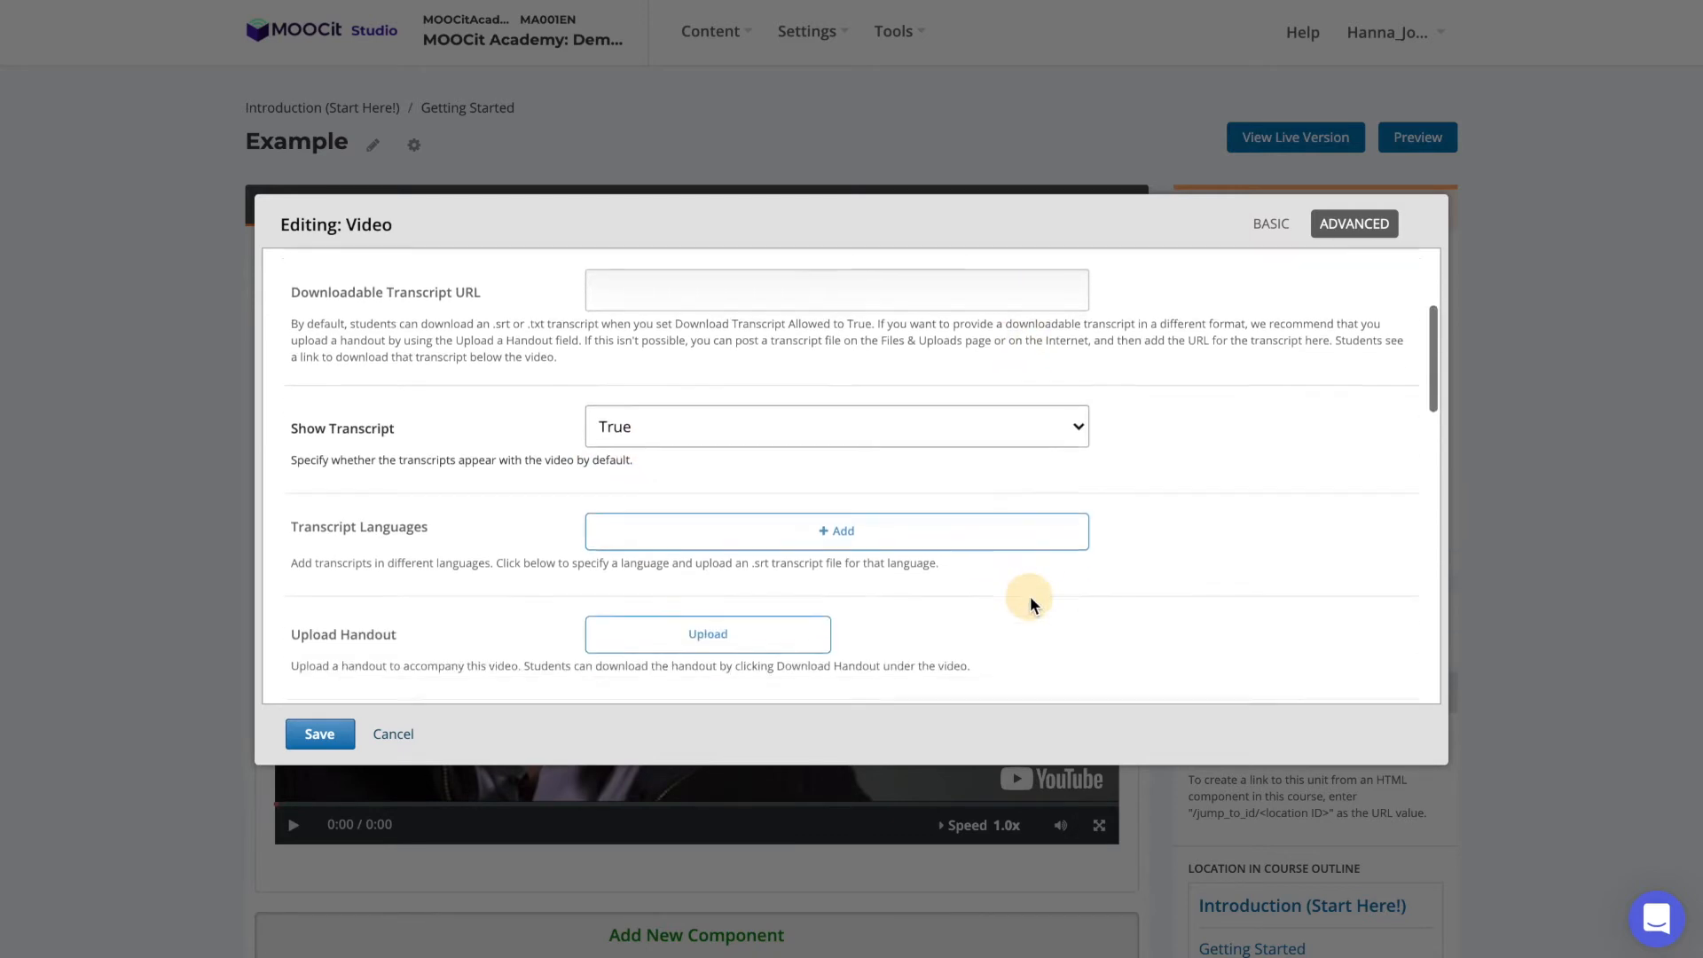
pyautogui.scroll(-3)
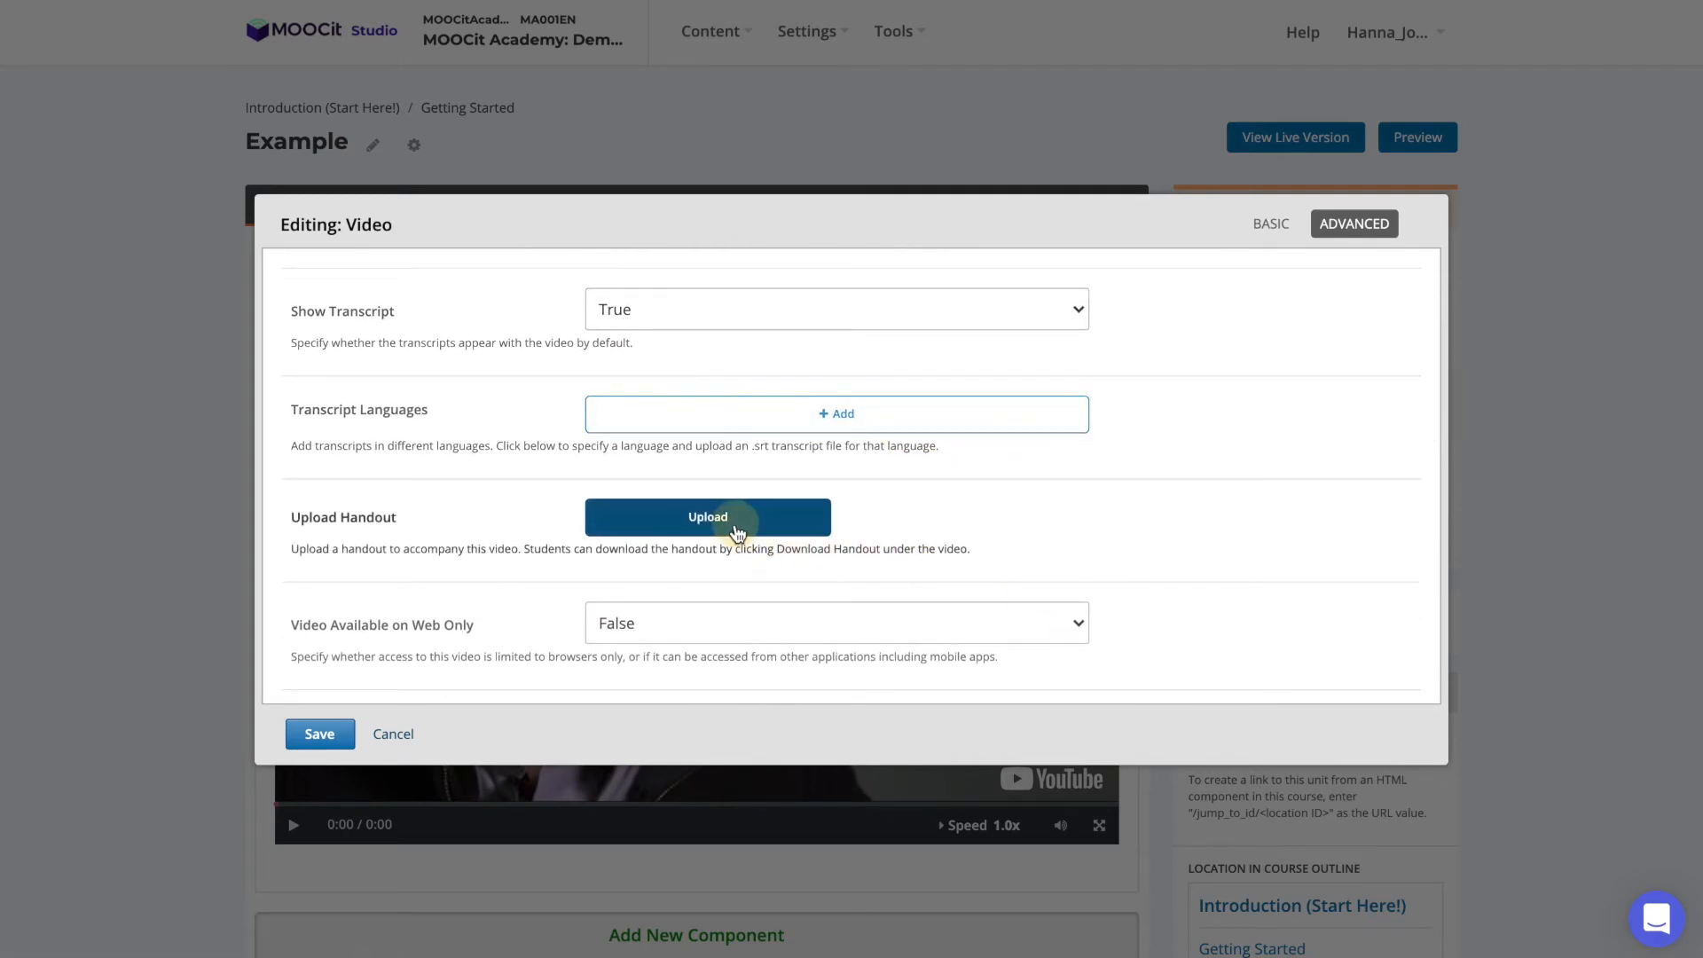
# Upload examplefile.pdf from the computer as the video's handout
pyautogui.click(708, 516)
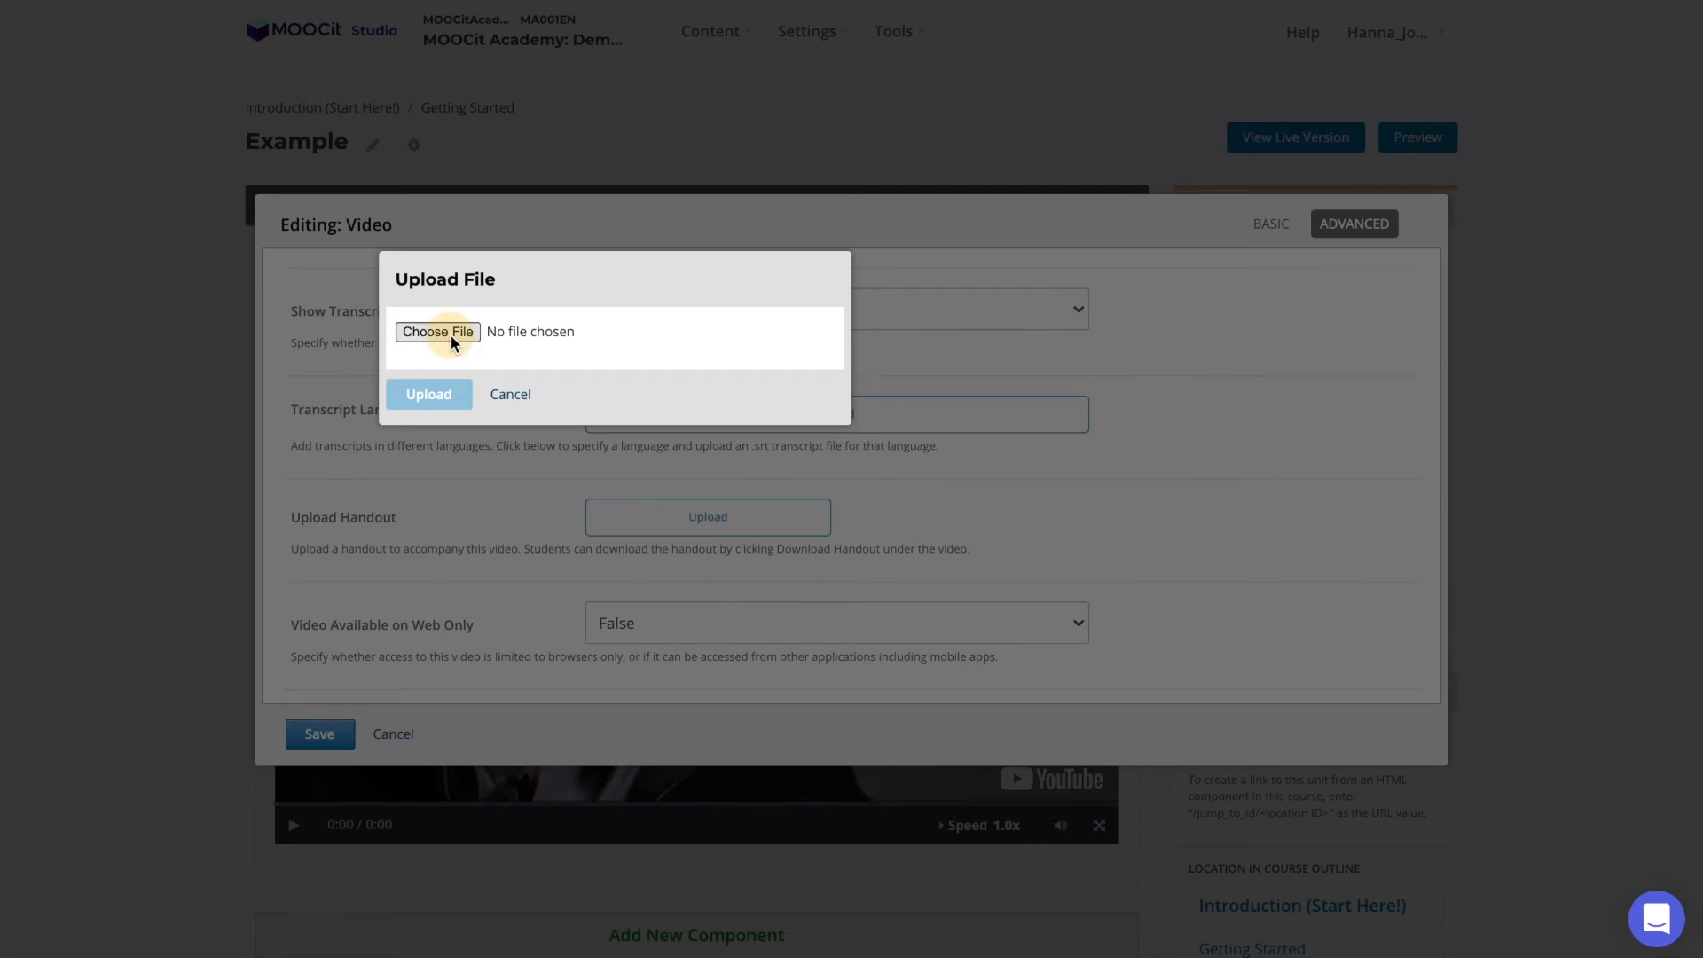
pyautogui.click(438, 332)
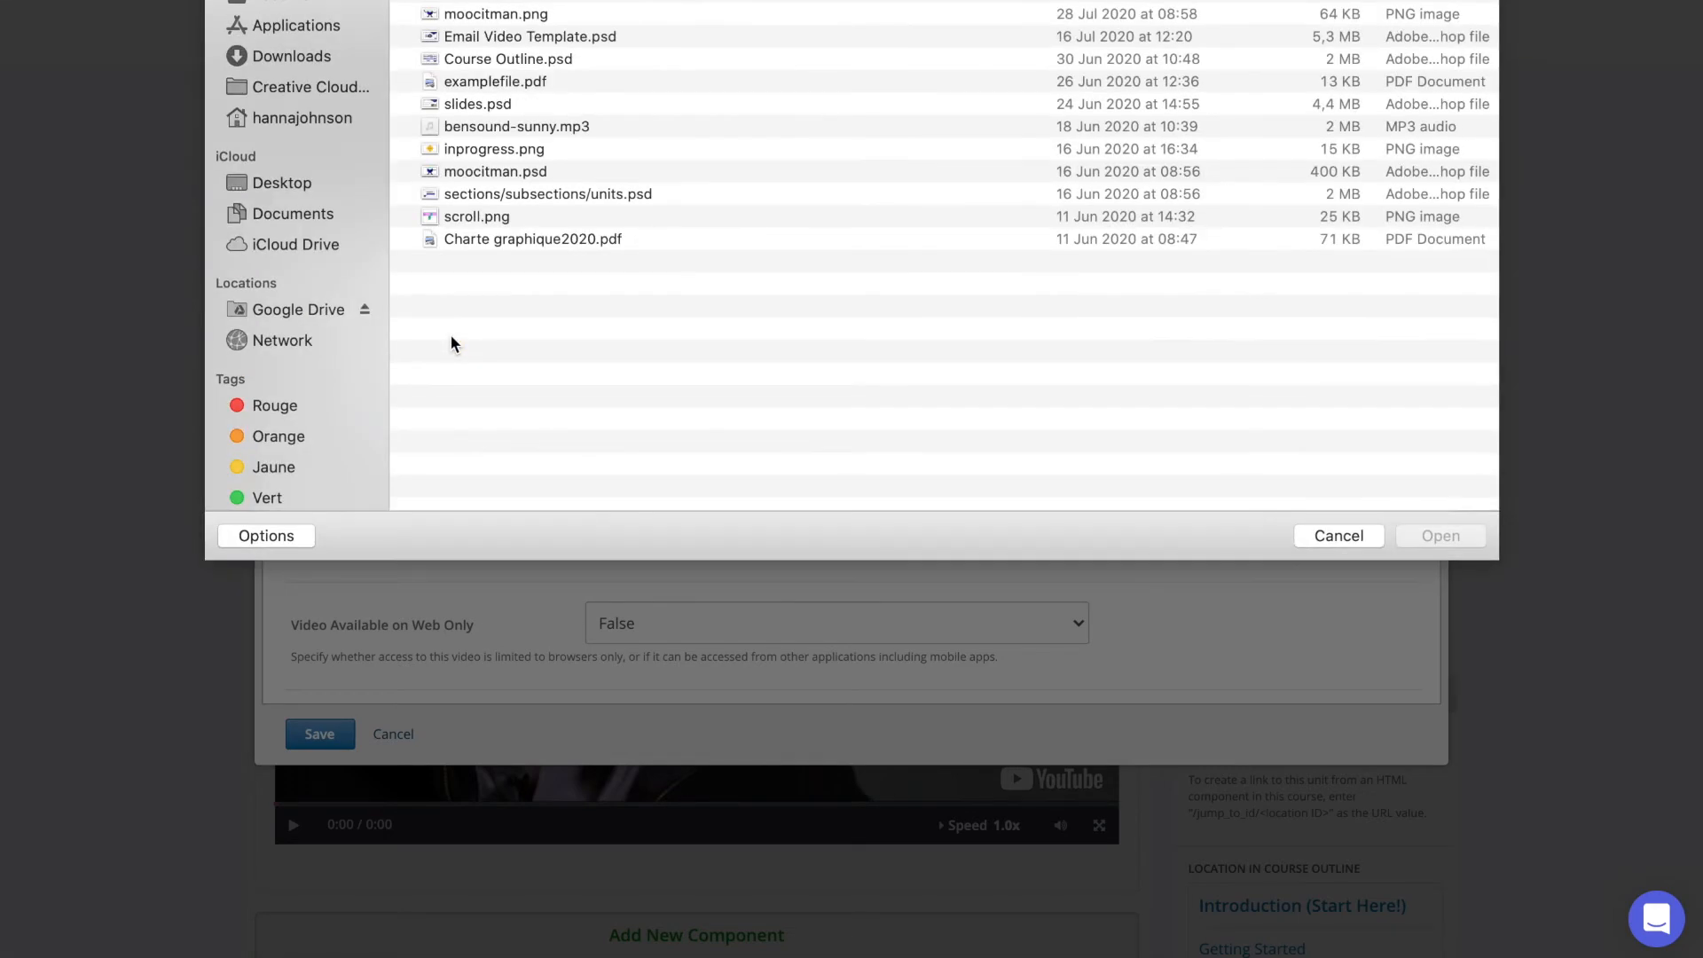
pyautogui.click(494, 82)
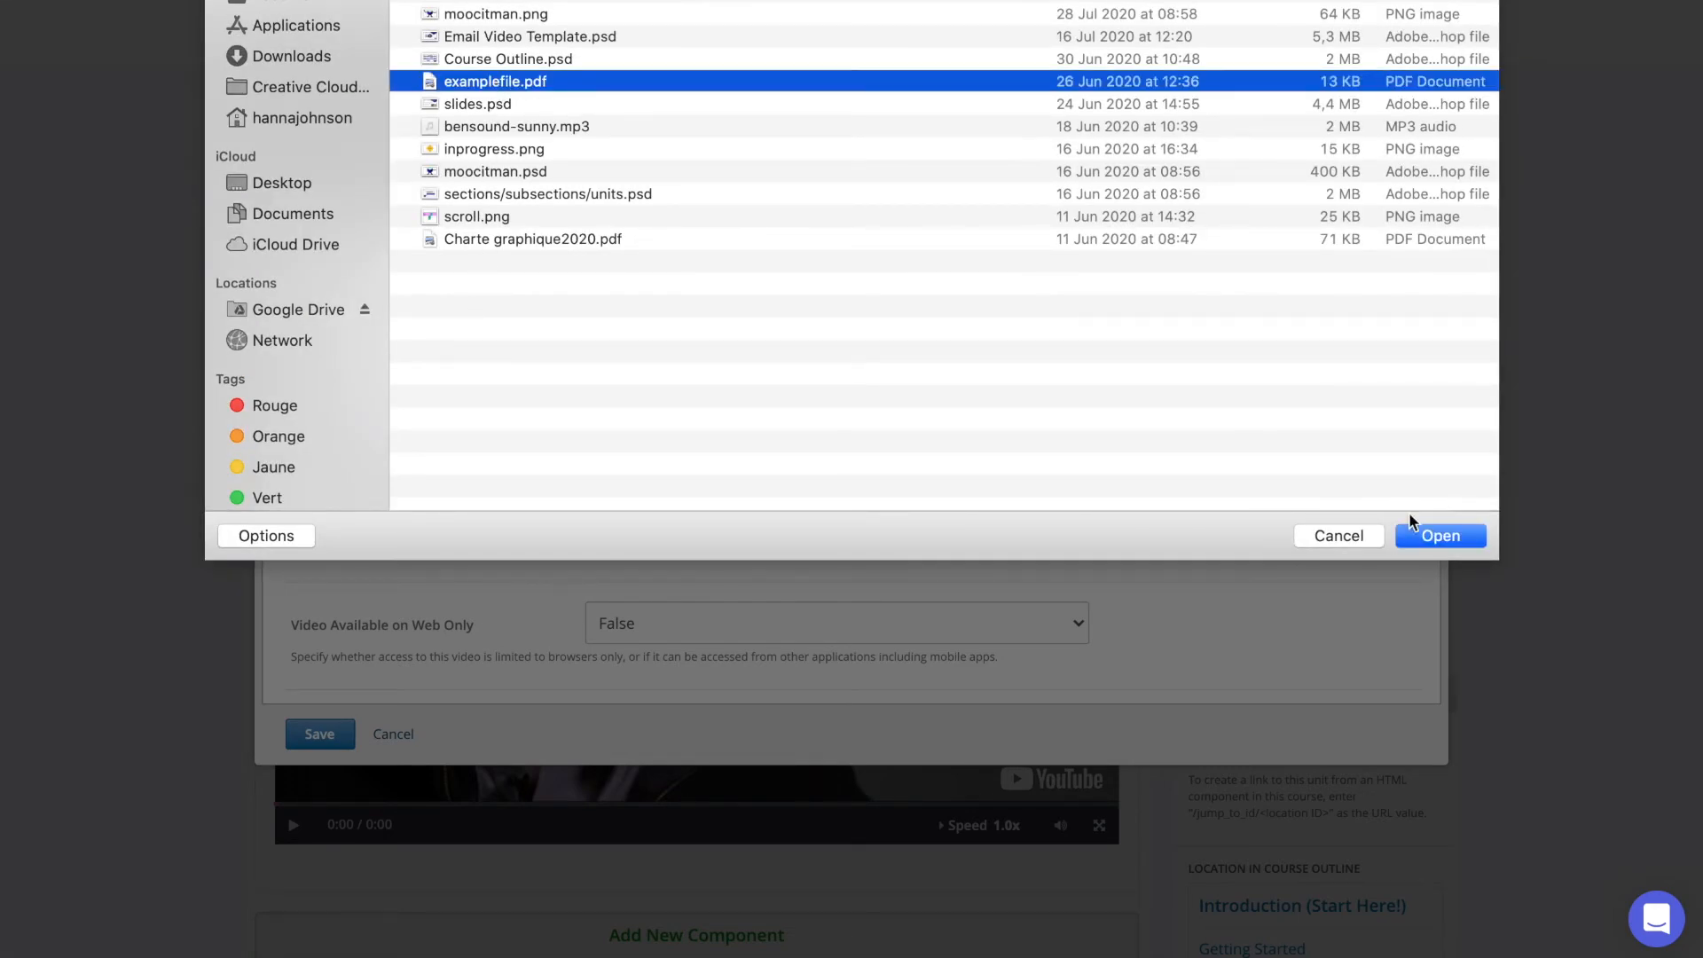
pyautogui.click(1441, 536)
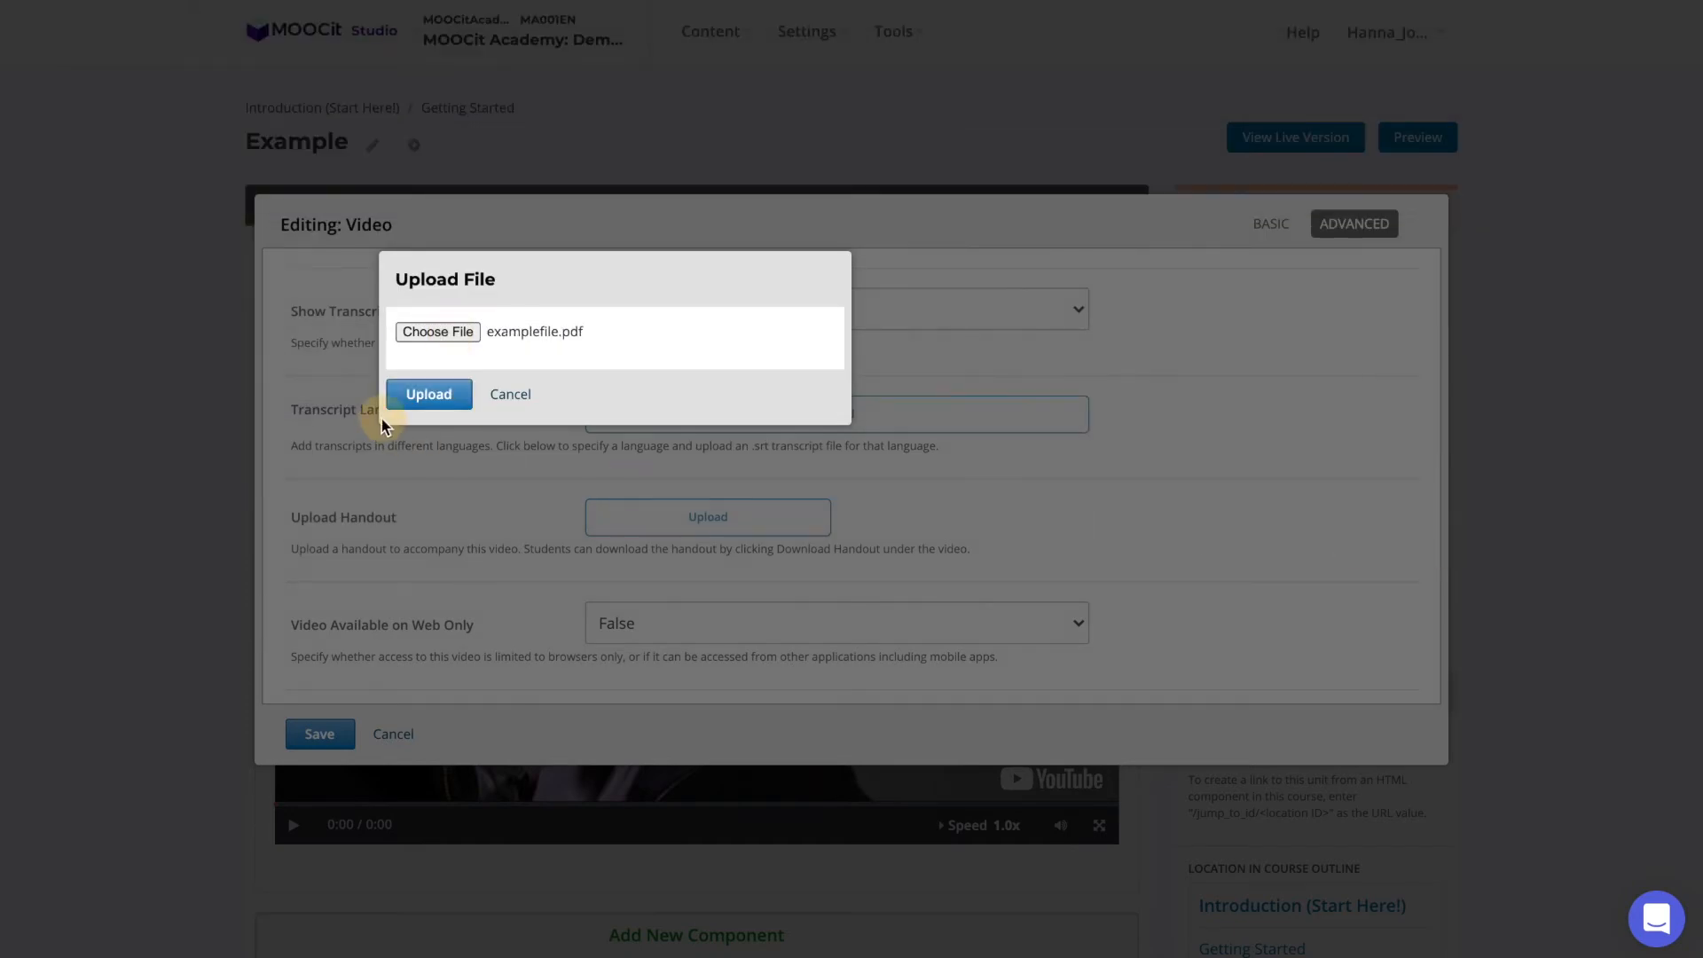
pyautogui.click(428, 393)
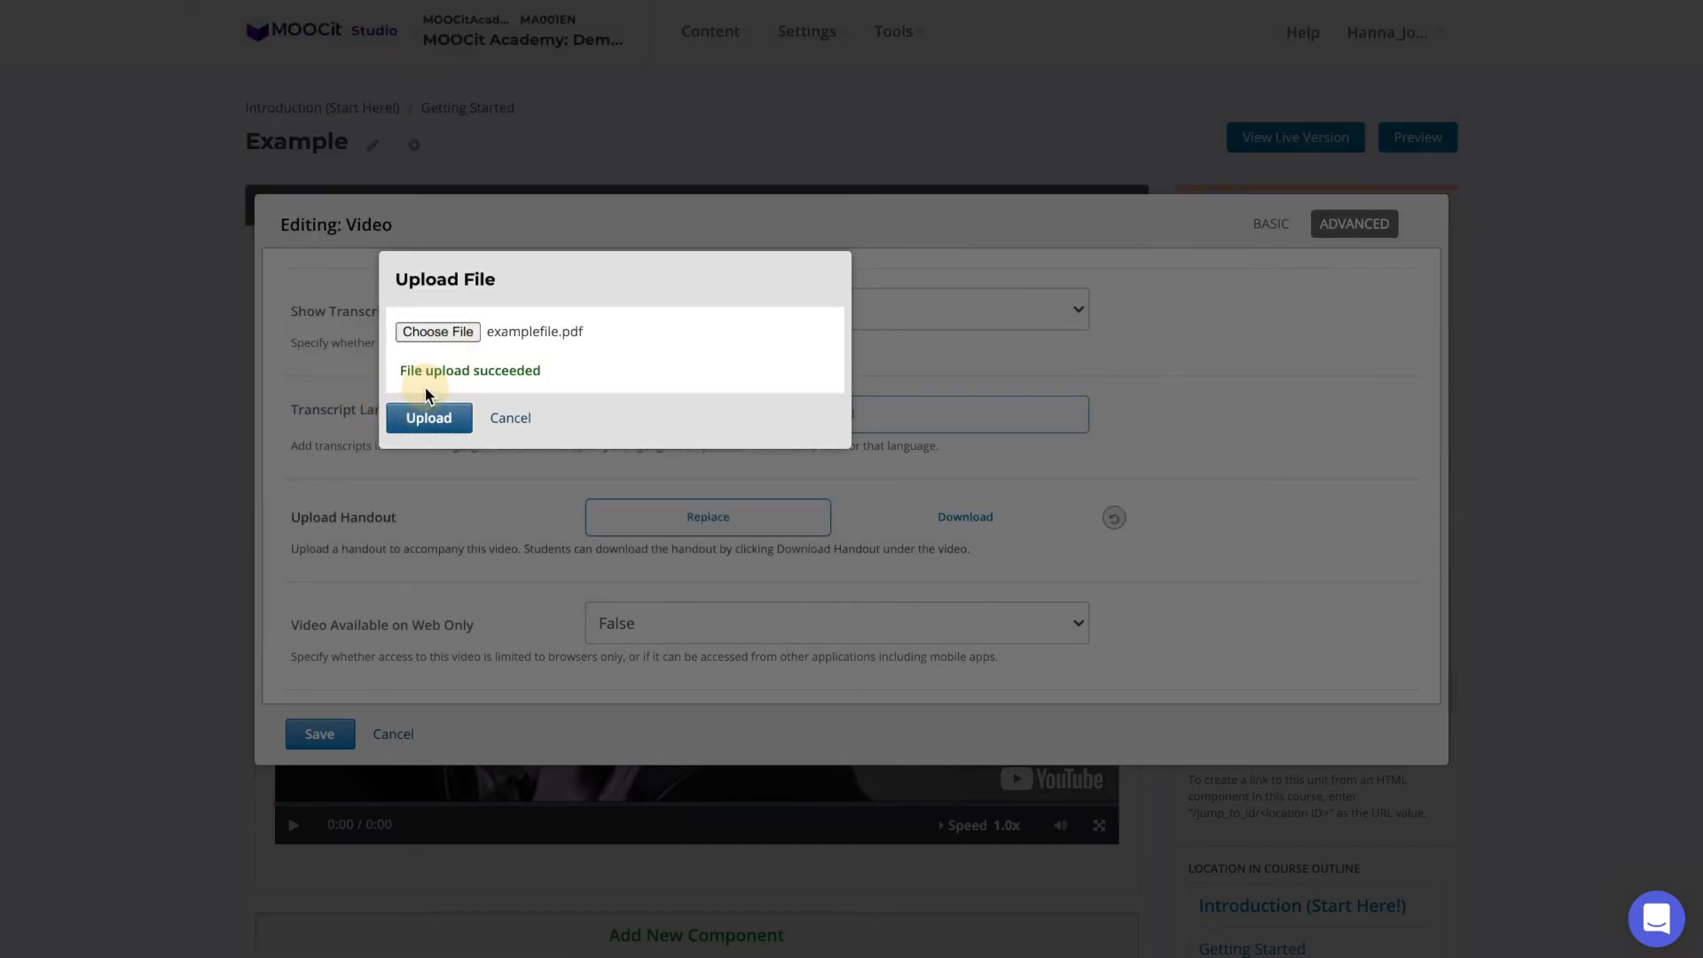
pyautogui.click(428, 417)
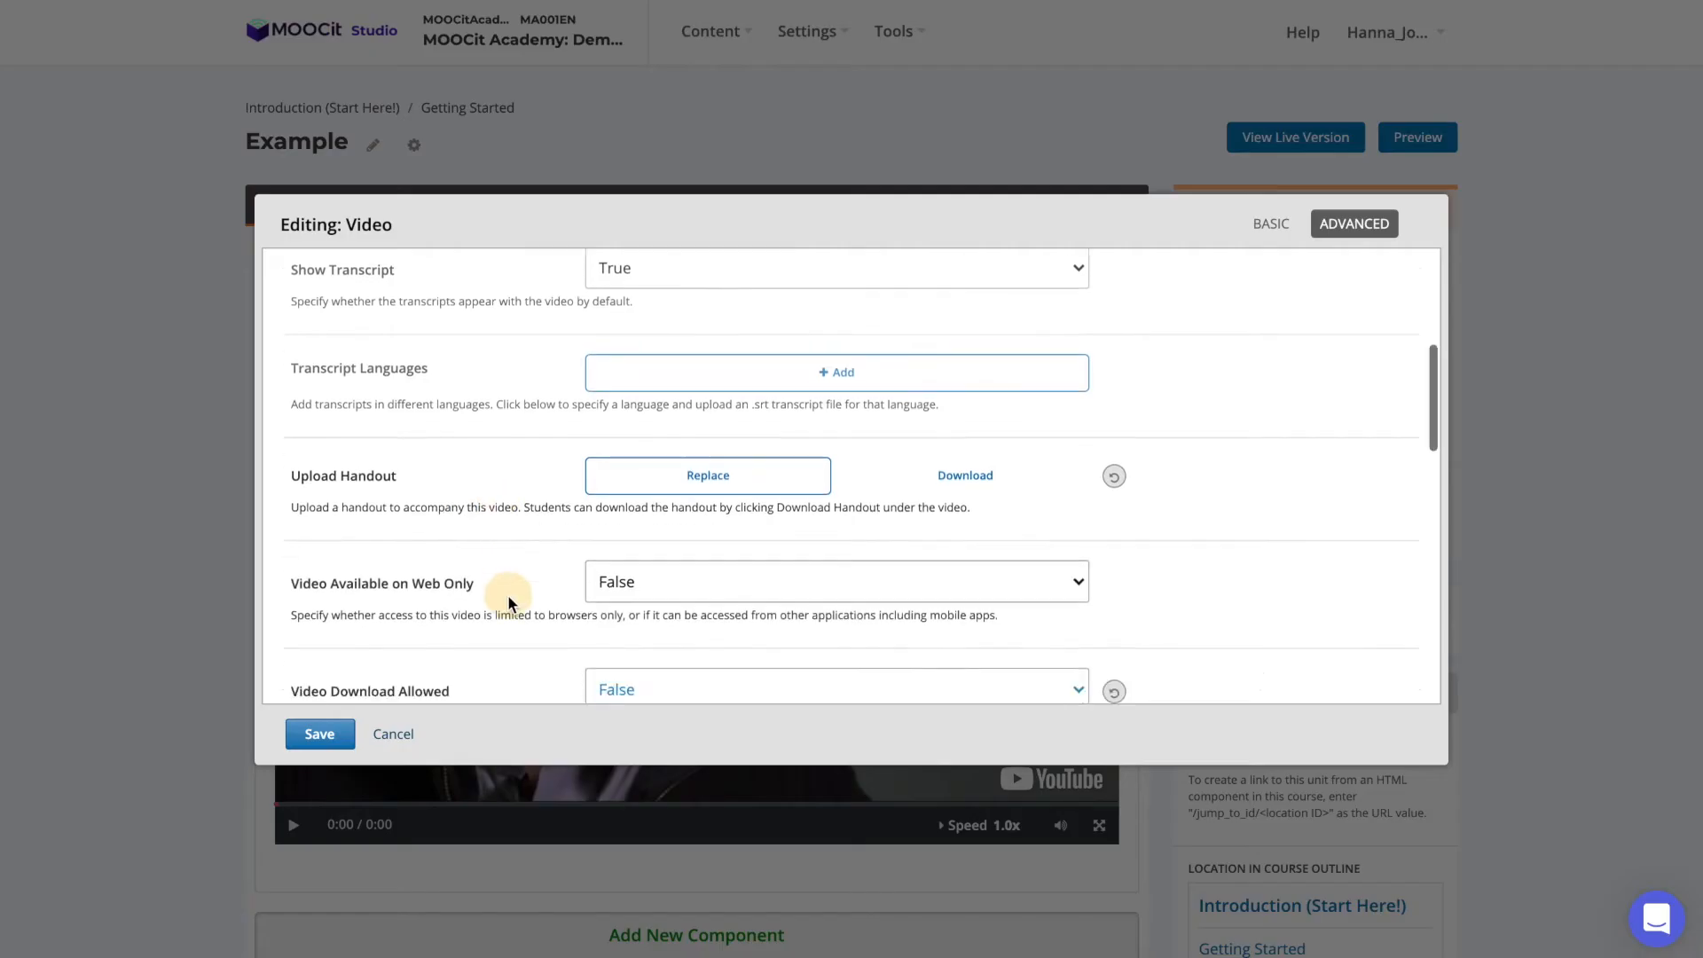
pyautogui.scroll(-3)
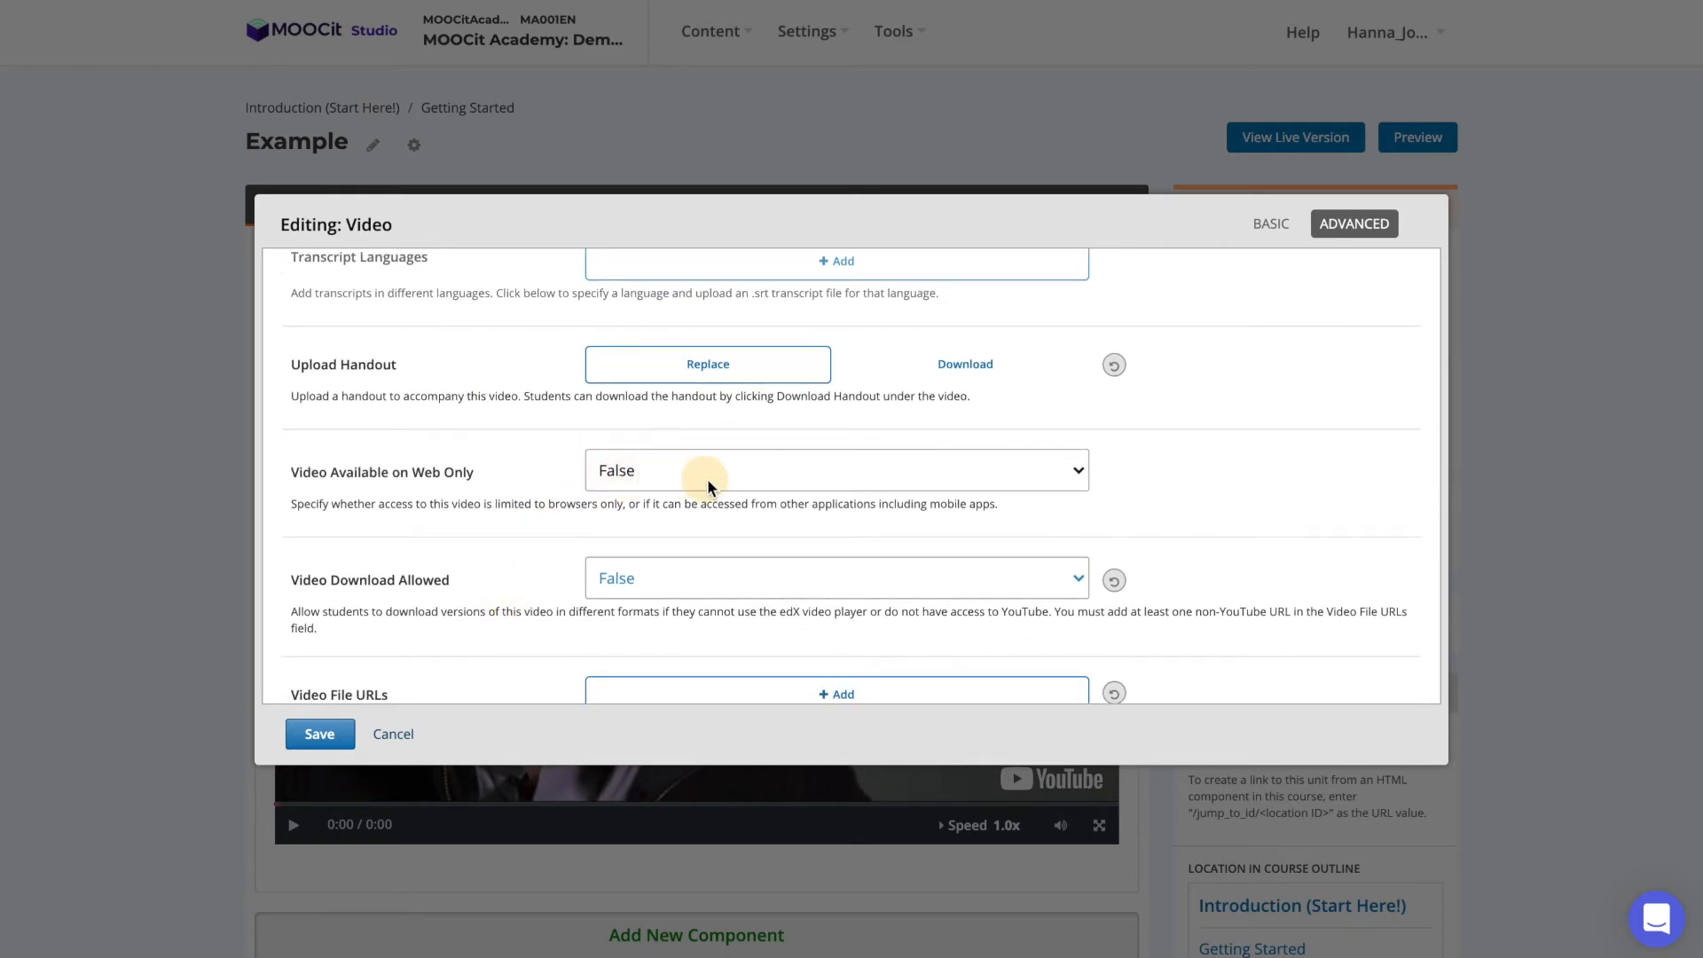
pyautogui.moveTo(725, 486)
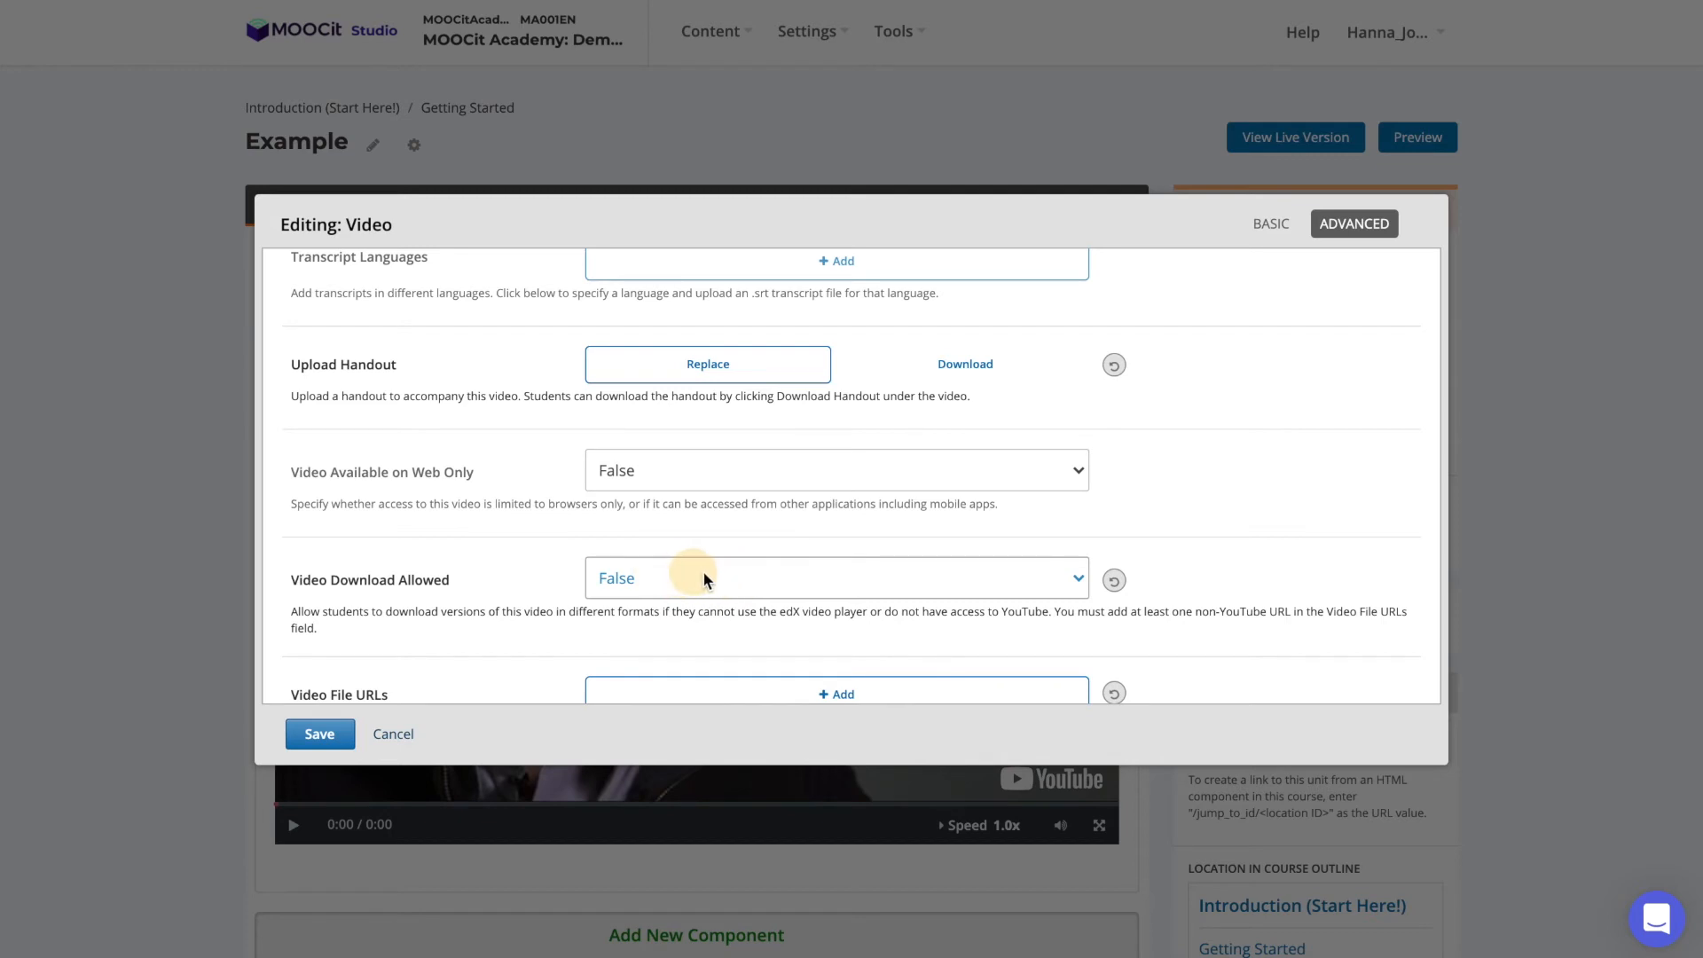
pyautogui.scroll(-3)
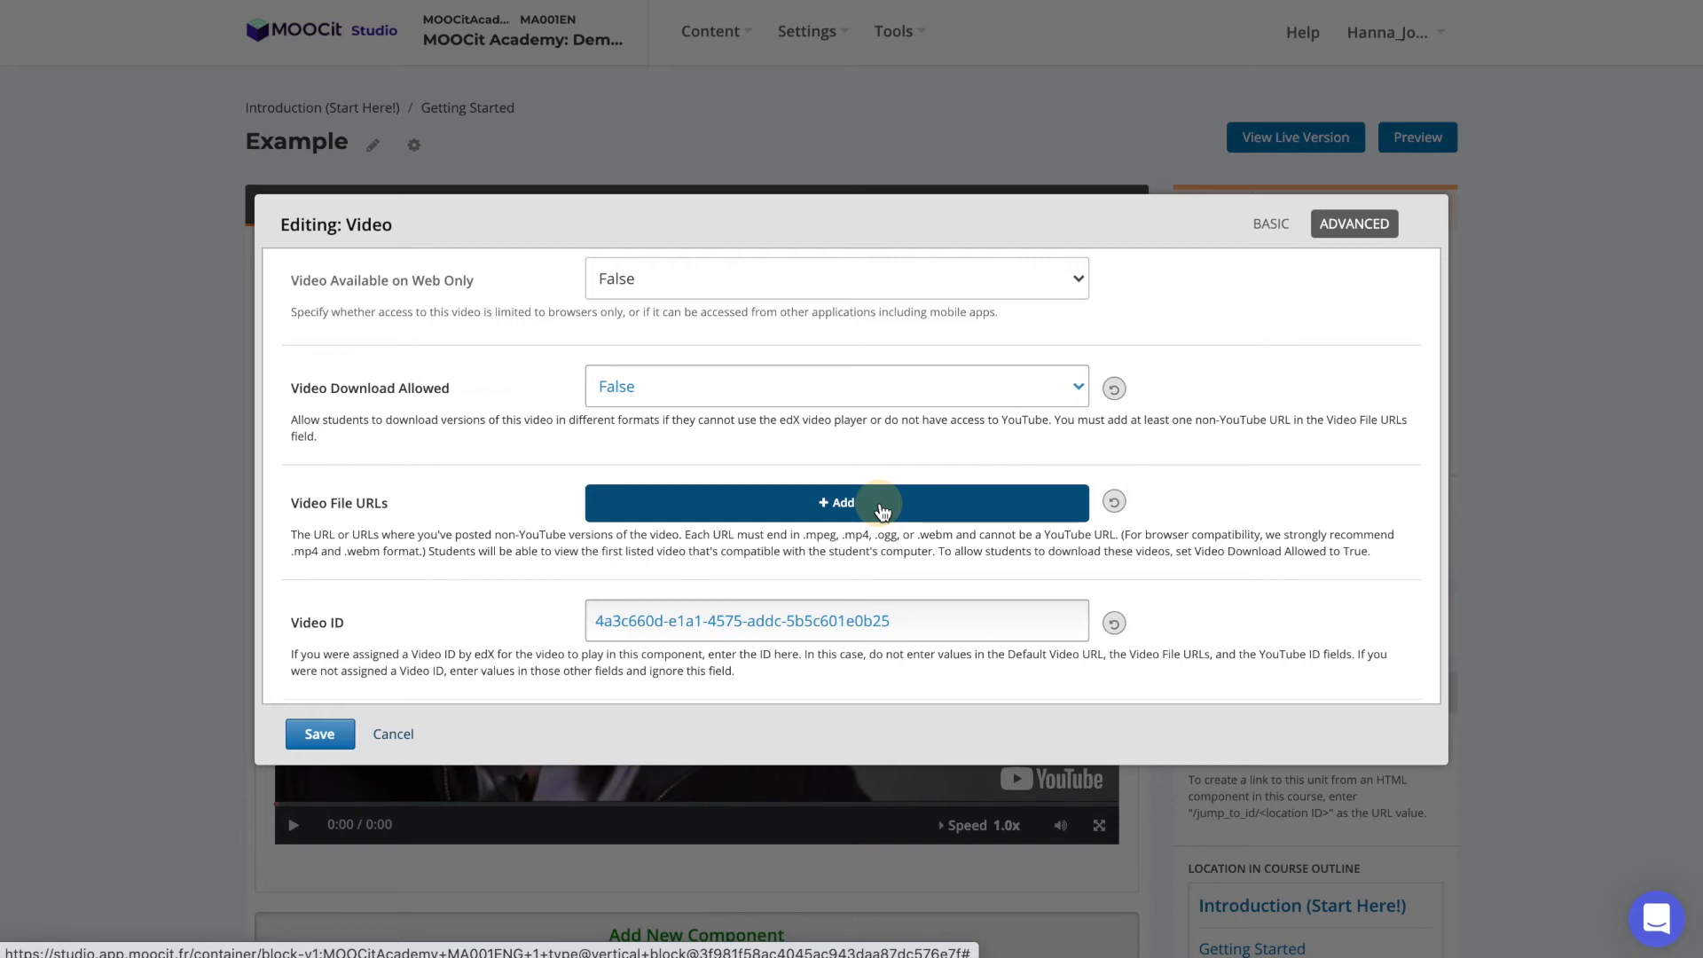
# Set Video Start Time 00:00:10 and Stop Time 00:00:40, then save the component
pyautogui.scroll(-3)
pyautogui.write('00:')
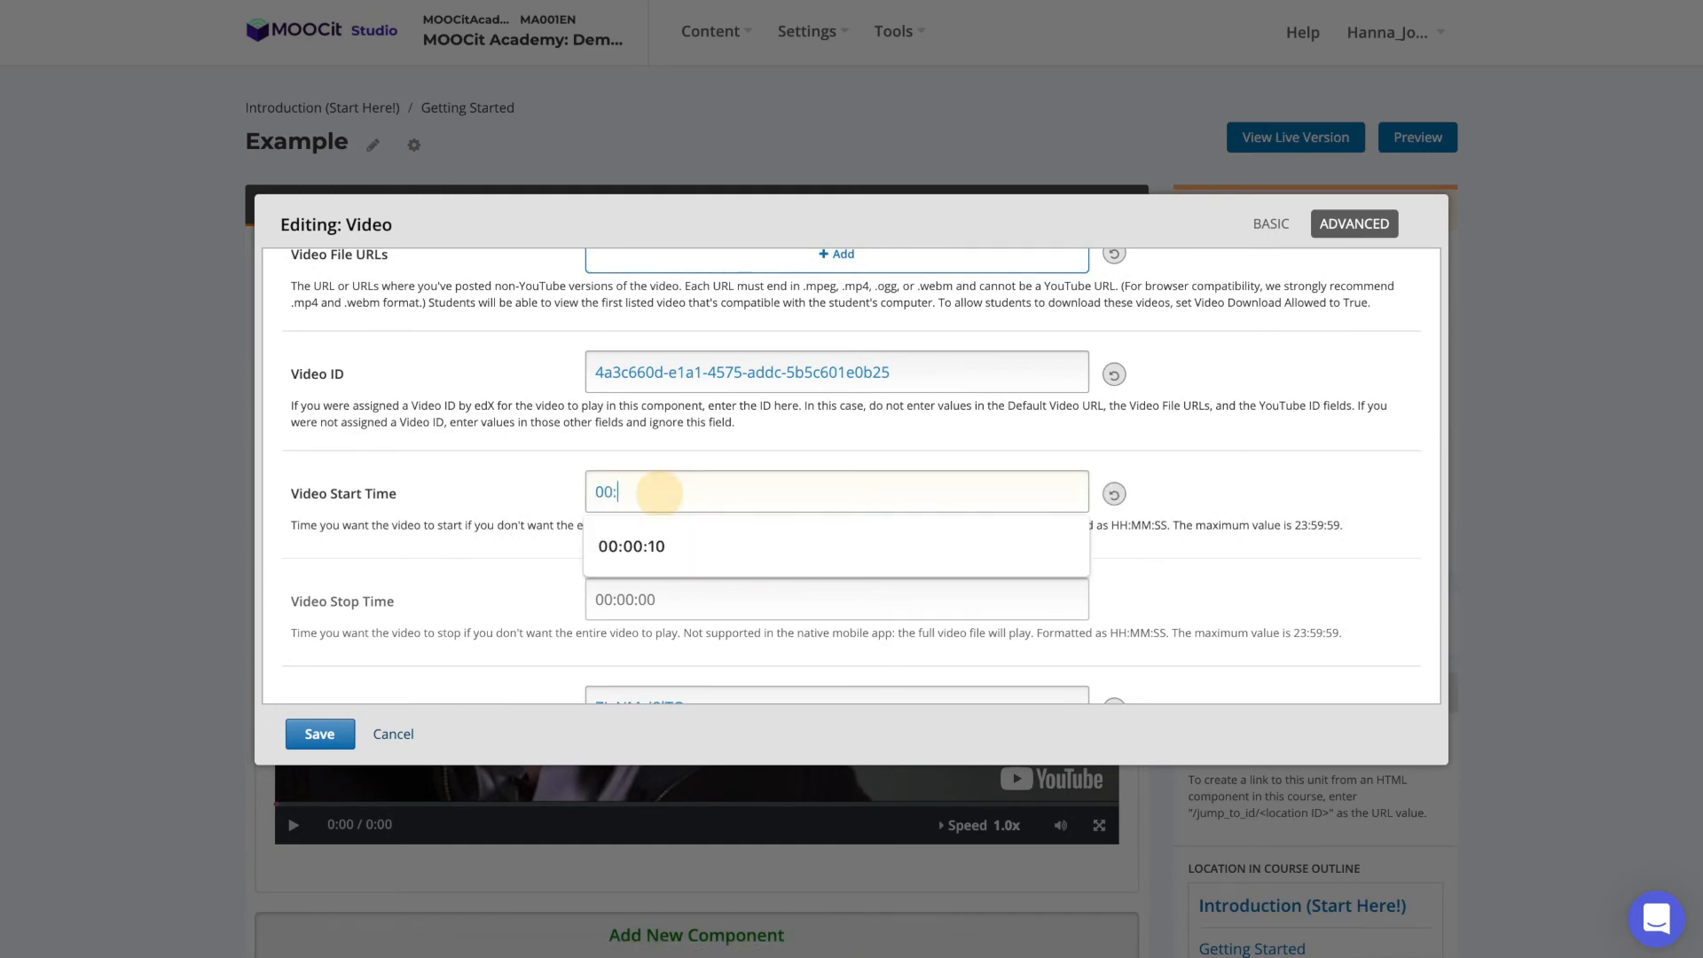
pyautogui.click(632, 546)
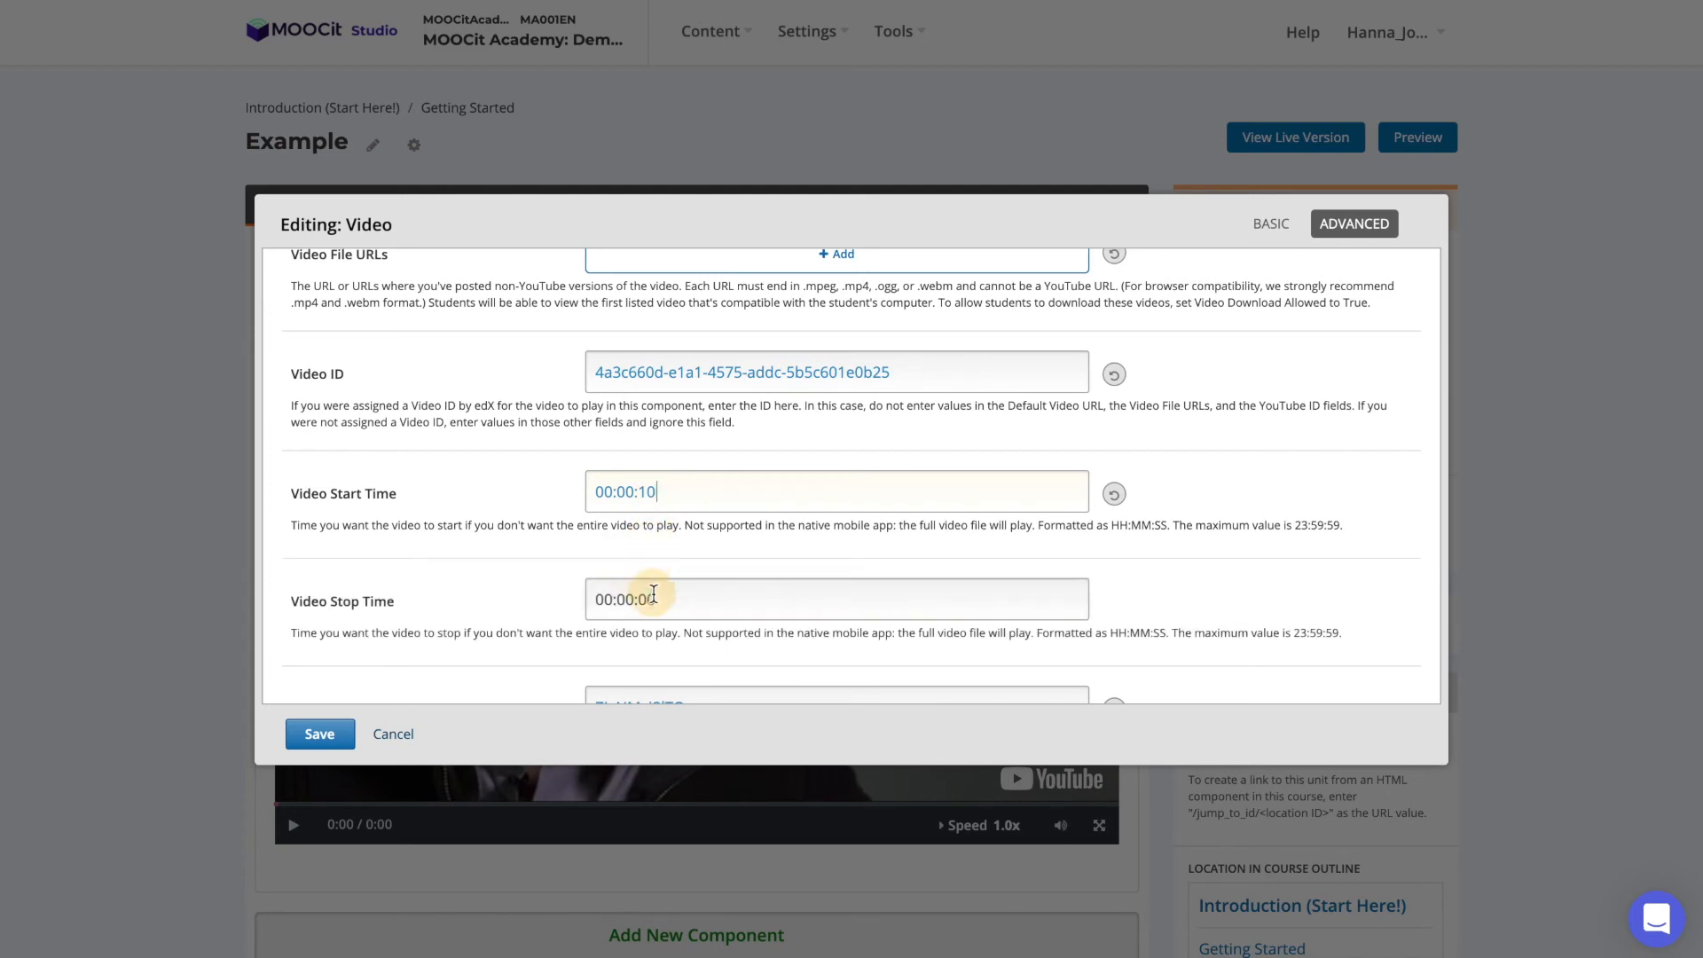
pyautogui.write('4')
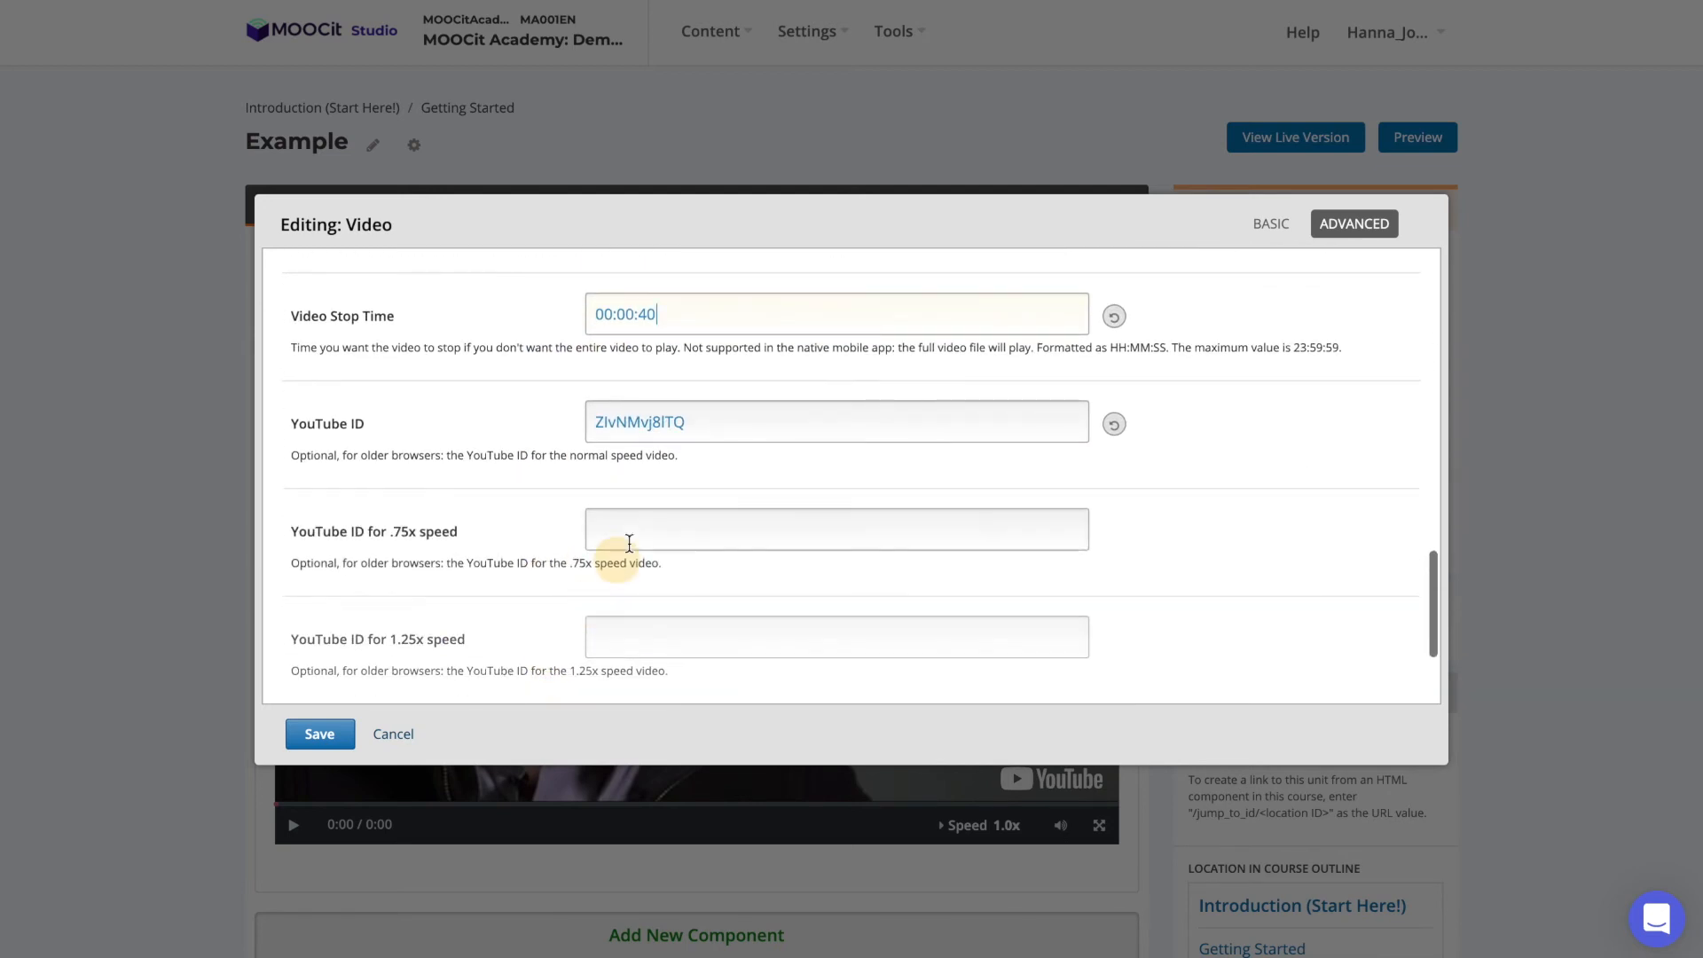
pyautogui.scroll(-3)
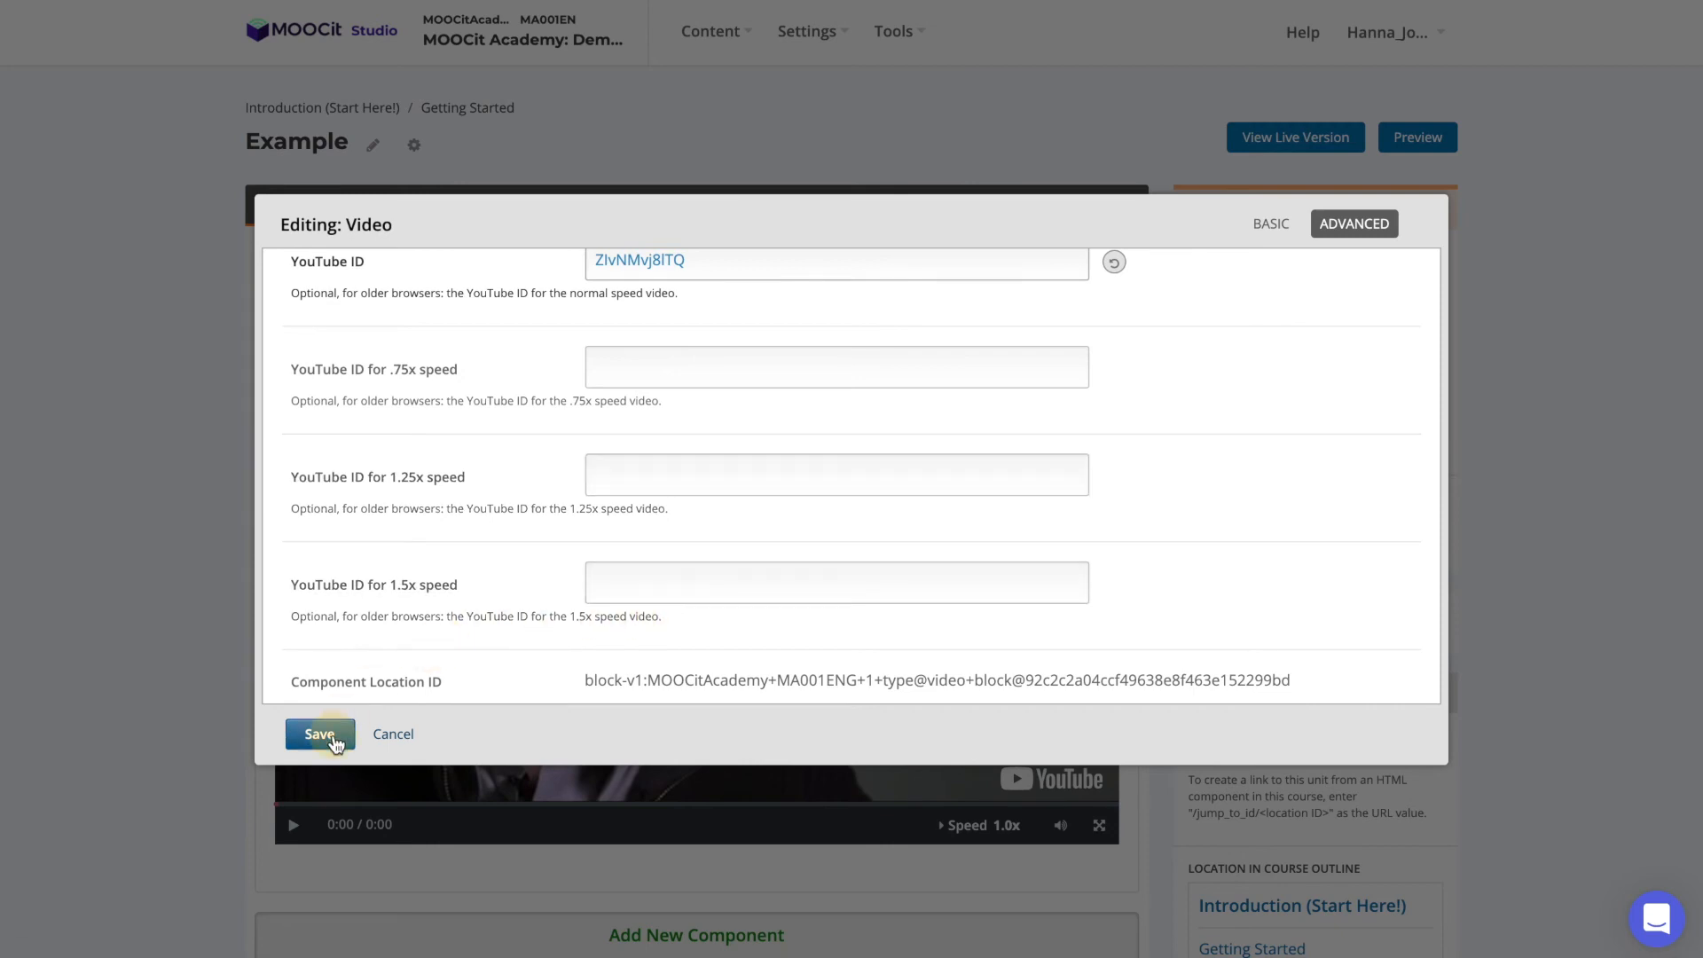
pyautogui.click(319, 733)
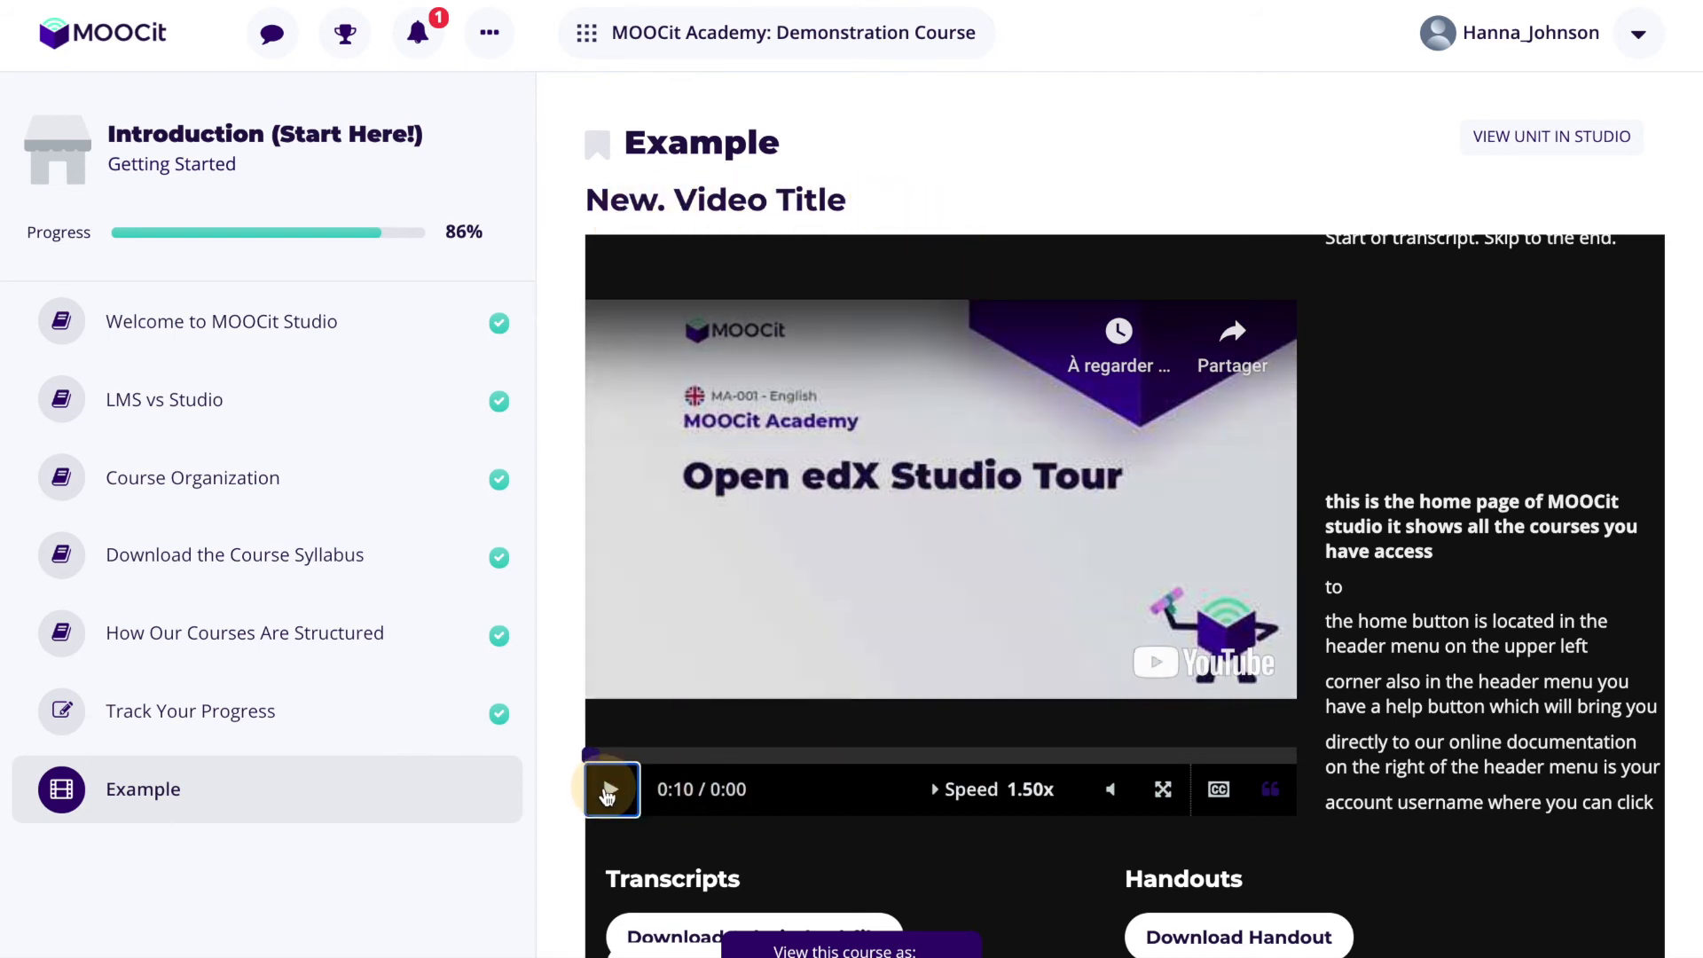
# Play the Example video in the LMS and raise playback speed to 2.0x
pyautogui.click(608, 788)
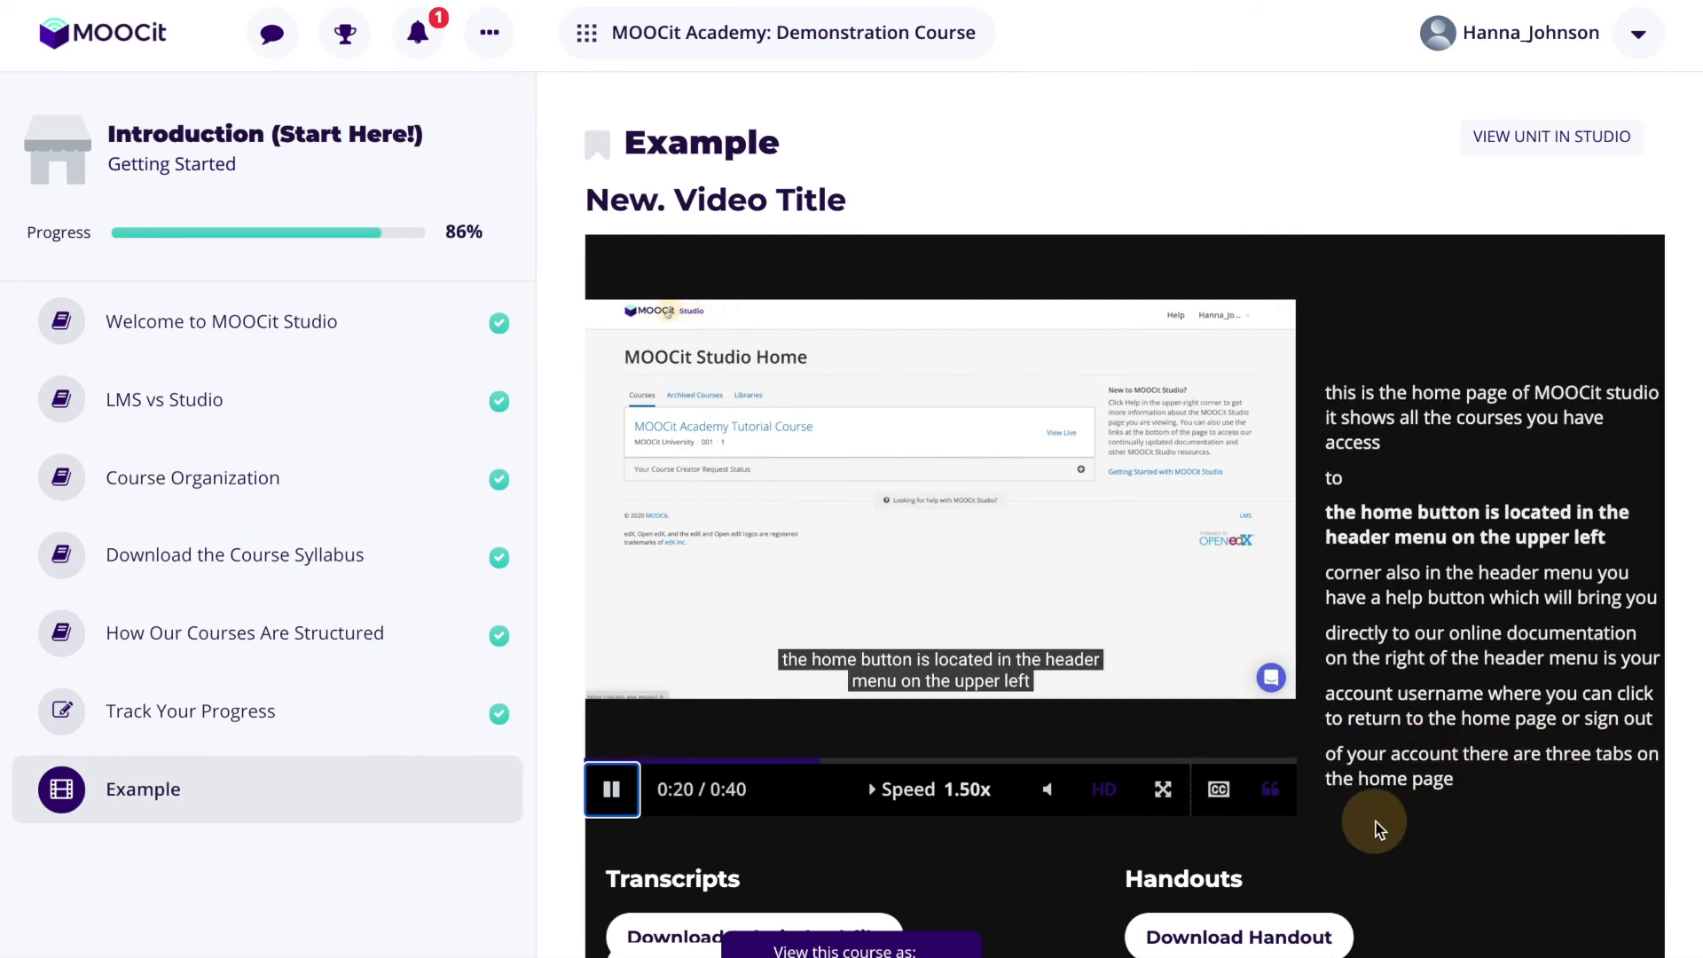
pyautogui.click(909, 789)
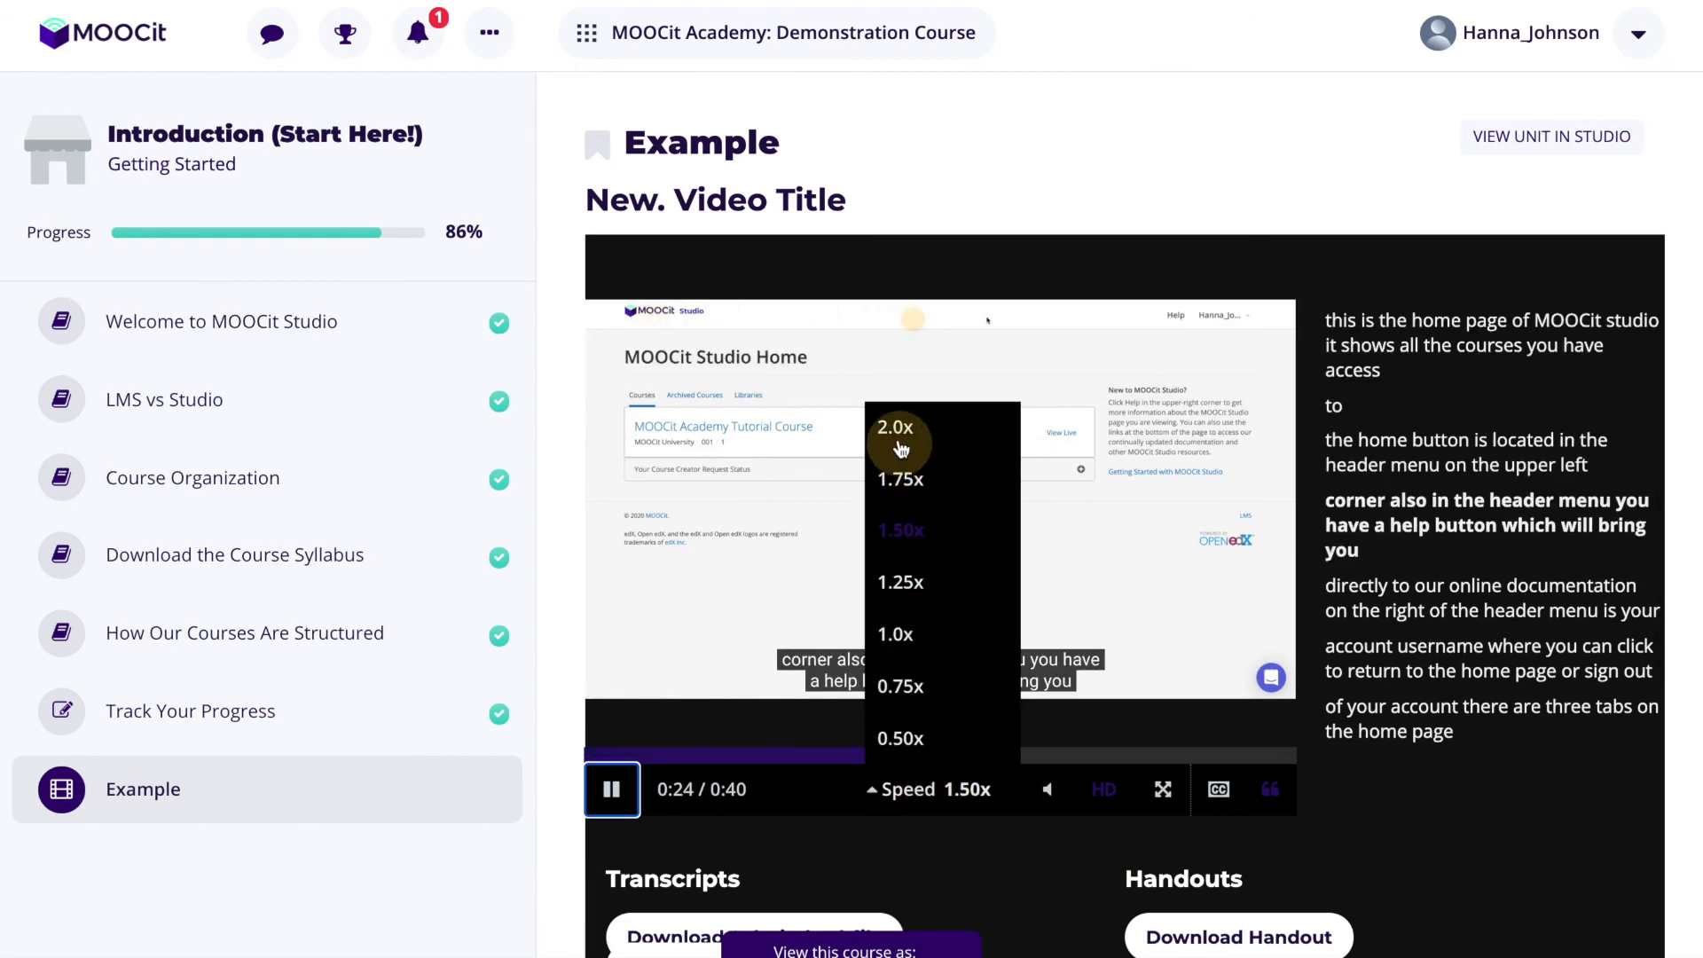
pyautogui.click(894, 426)
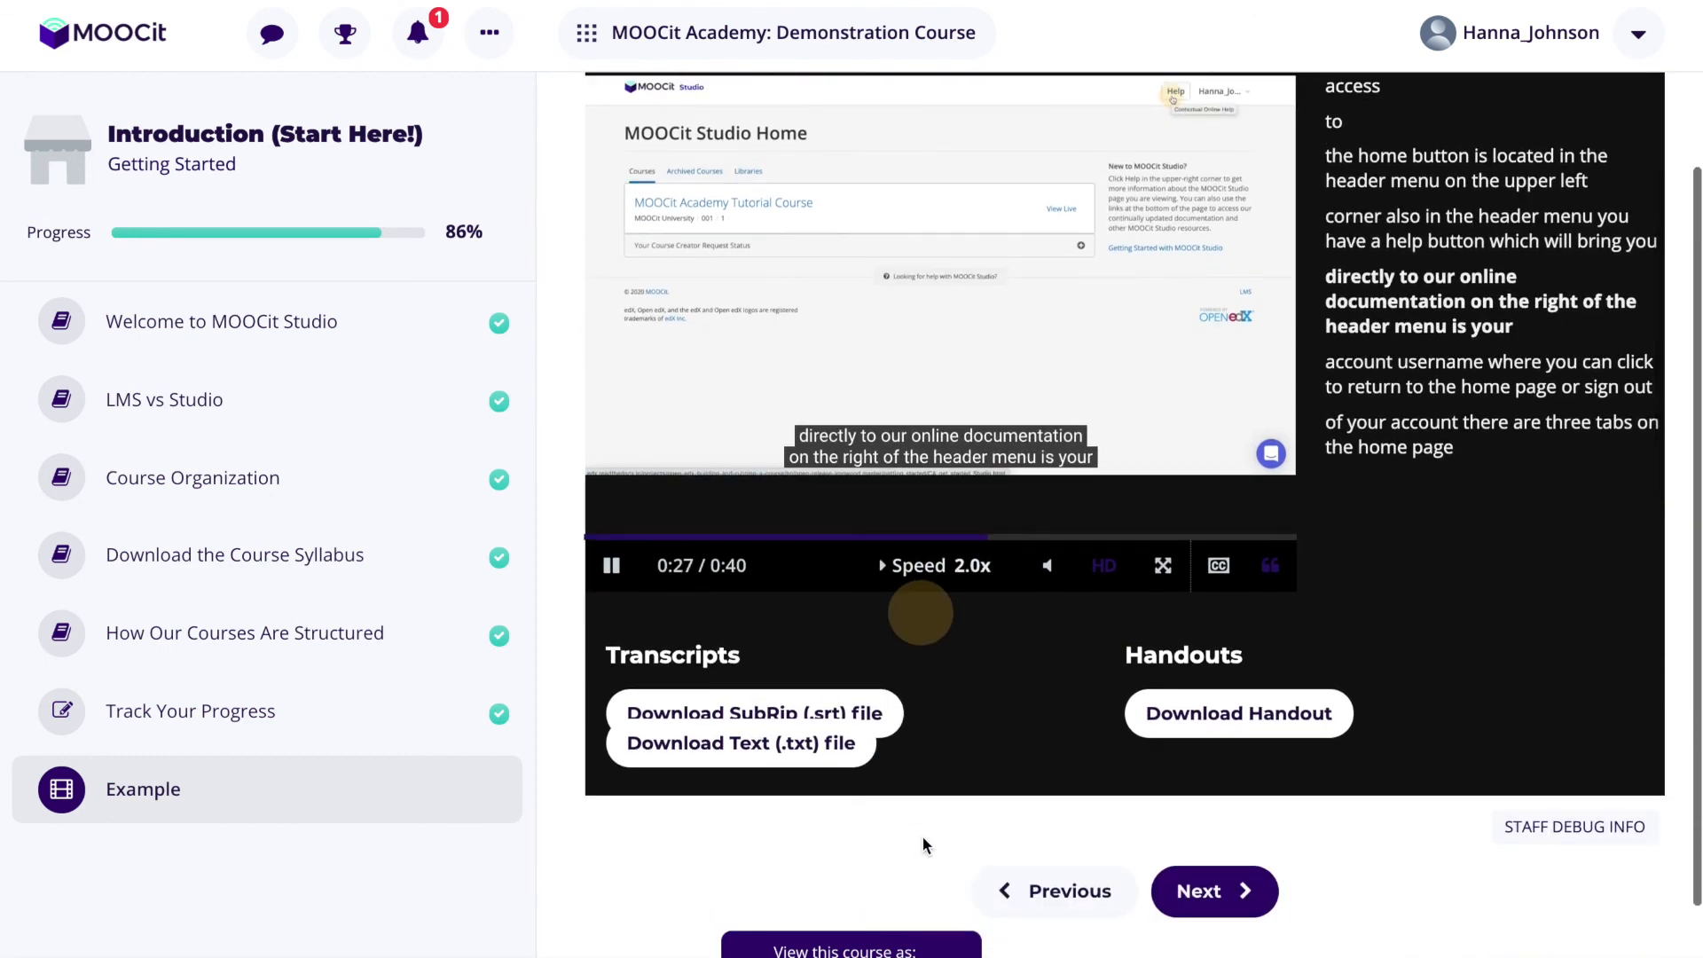